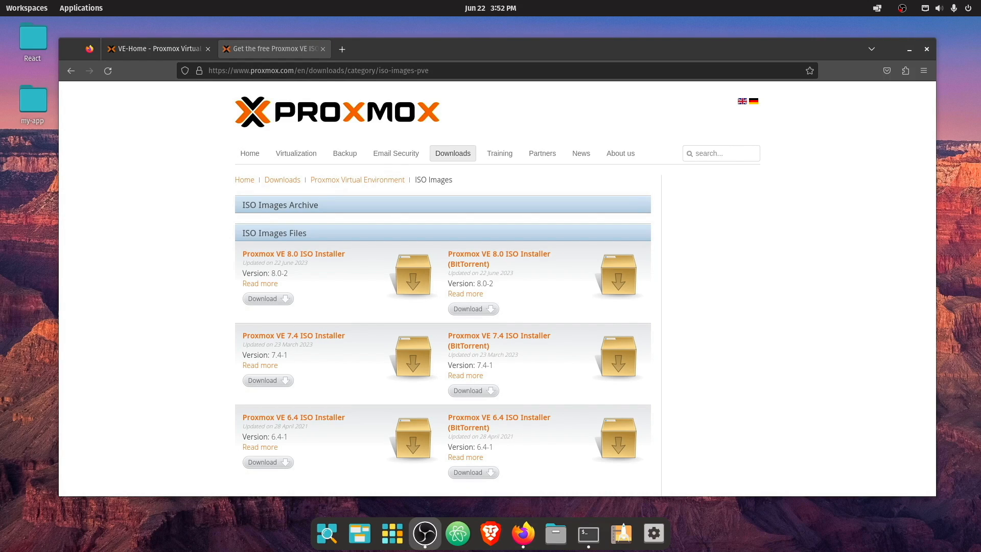
pyautogui.moveTo(224, 344)
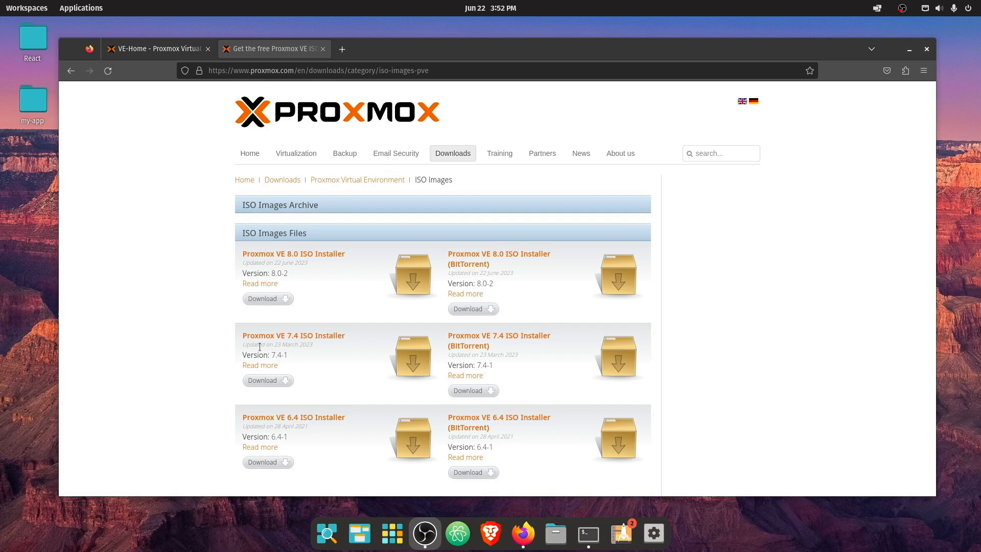
# - Upgrade VE-Home's pending packages with apt dist-upgrade and close the finished console
pyautogui.click(159, 48)
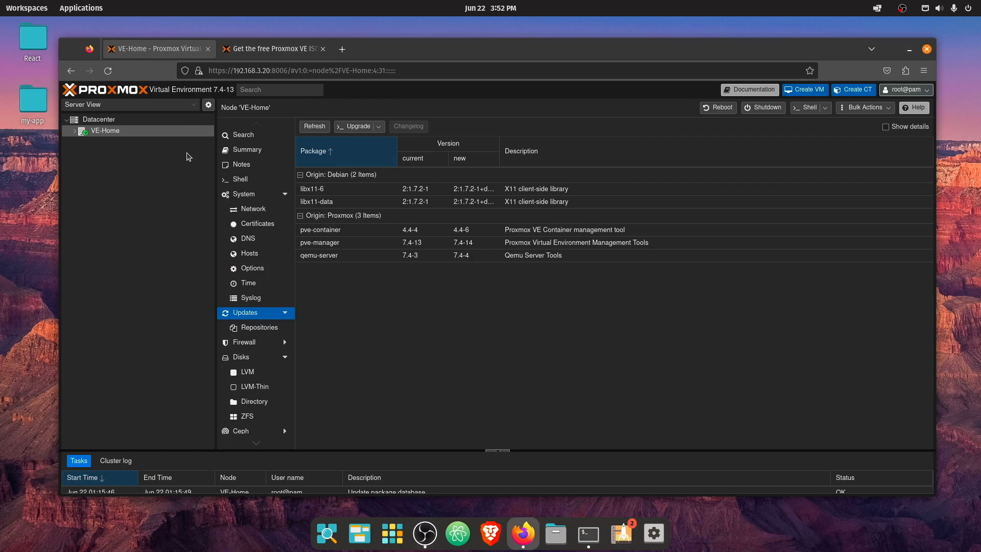
pyautogui.moveTo(196, 182)
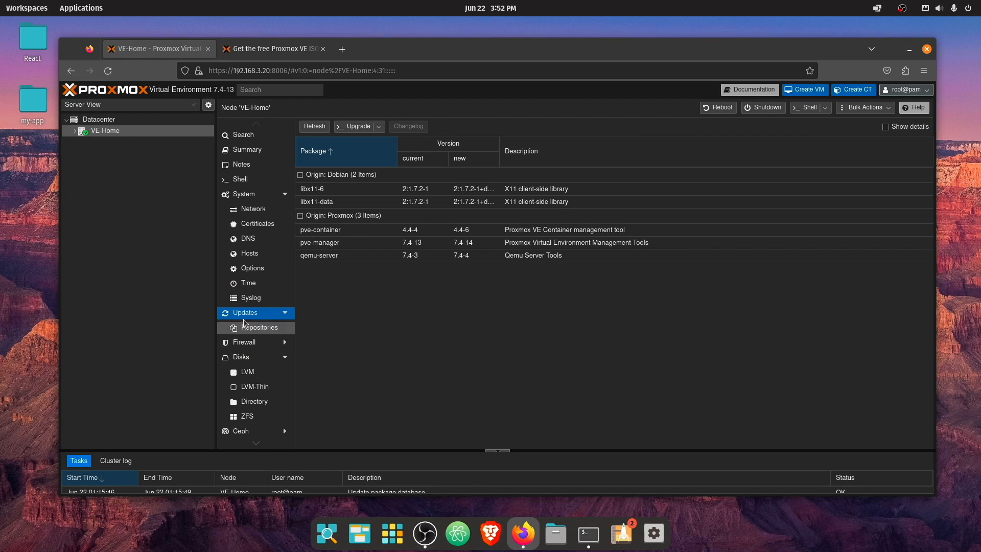
pyautogui.moveTo(395, 316)
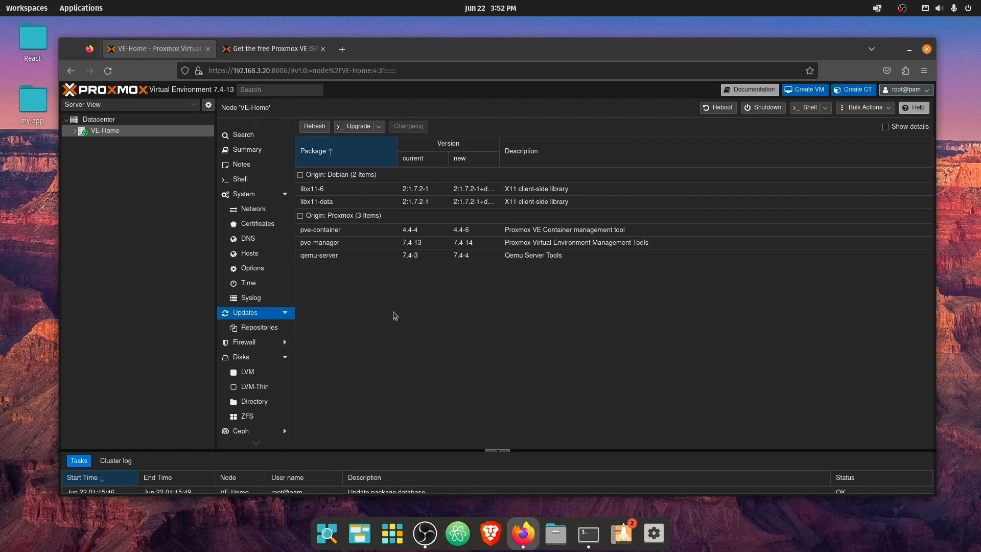
pyautogui.click(353, 127)
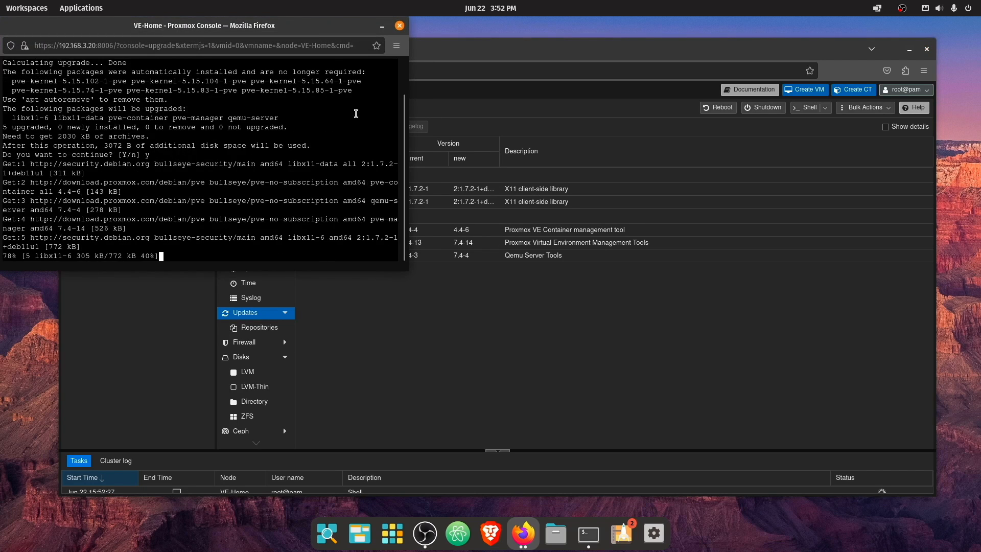
pyautogui.click(398, 25)
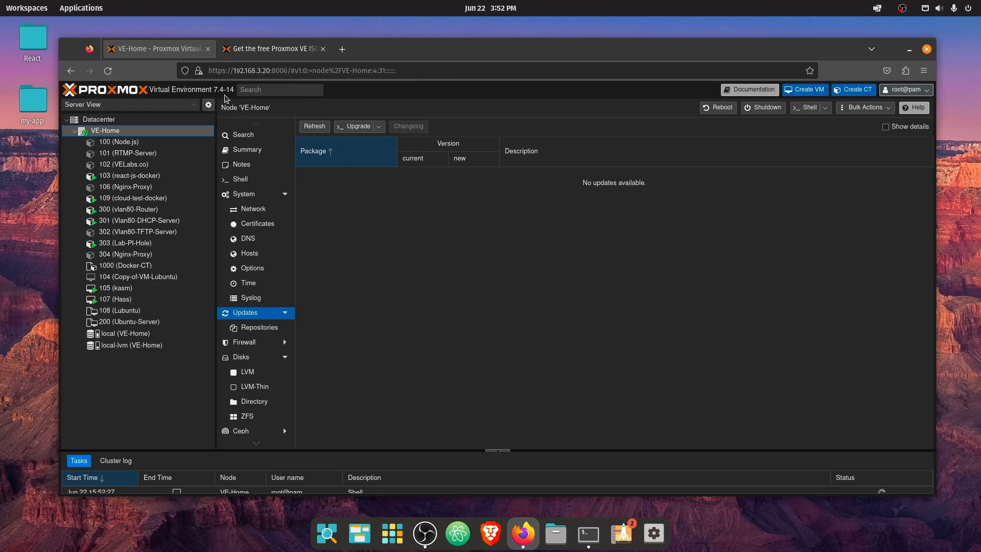
pyautogui.moveTo(351, 203)
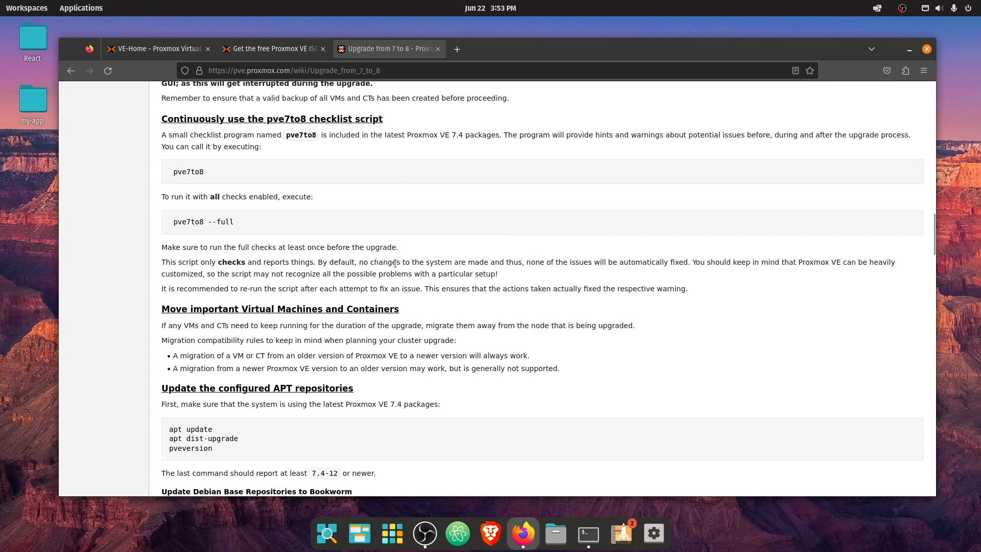
pyautogui.moveTo(202, 184)
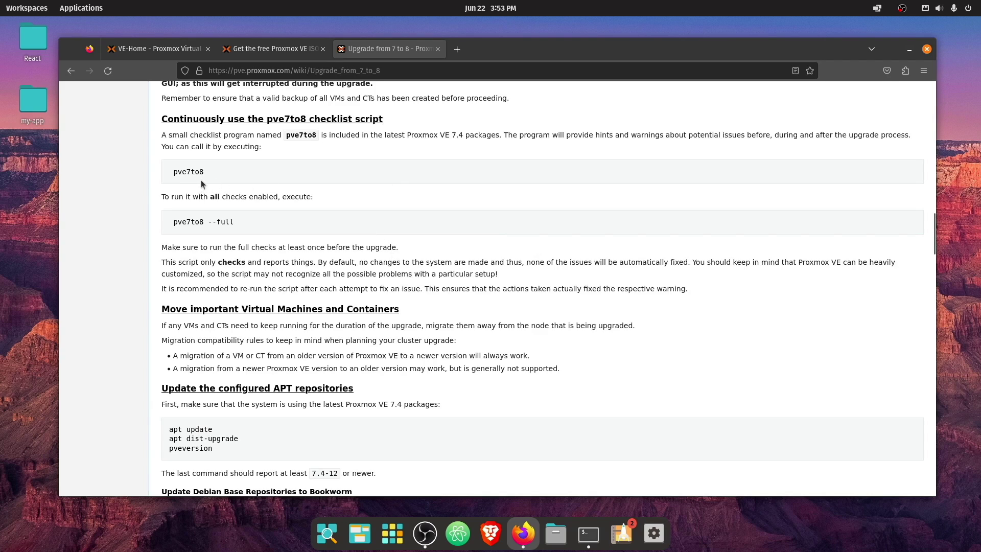
pyautogui.moveTo(213, 181)
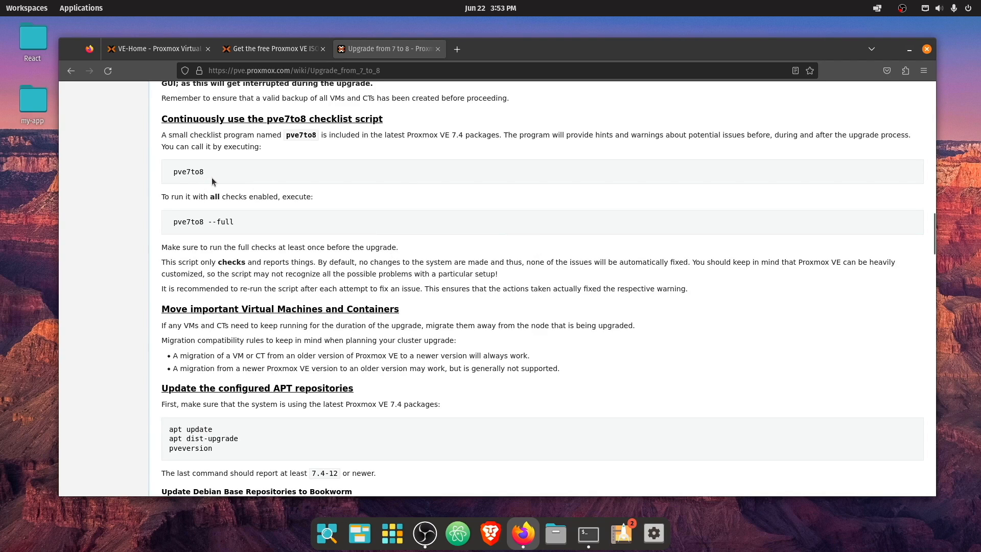
pyautogui.moveTo(374, 119)
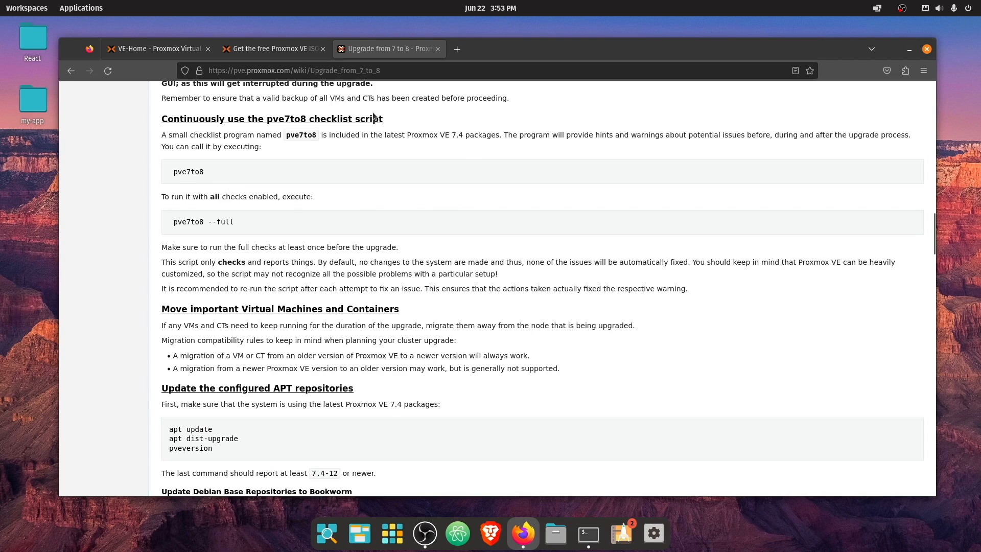
pyautogui.moveTo(418, 300)
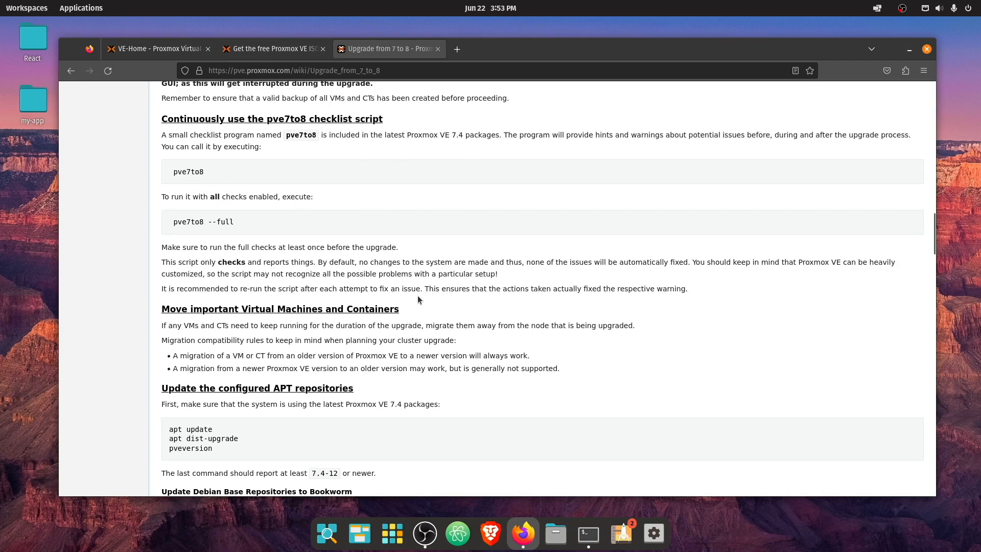
pyautogui.moveTo(186, 180)
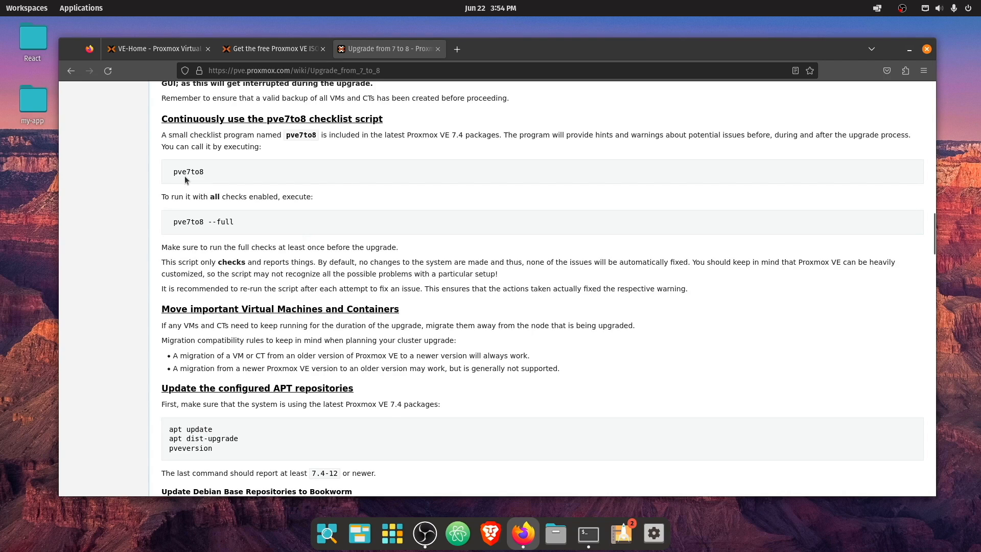
pyautogui.moveTo(221, 219)
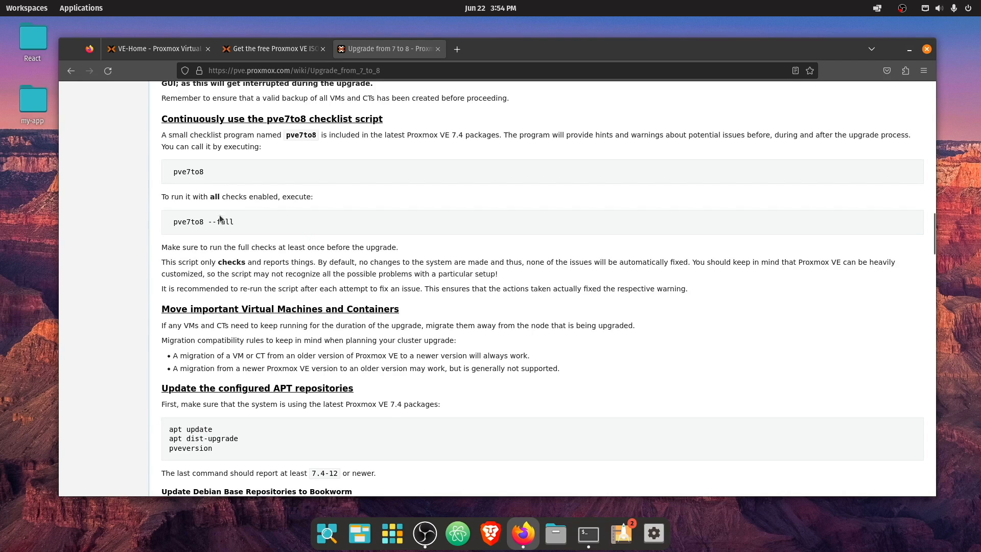
pyautogui.moveTo(183, 237)
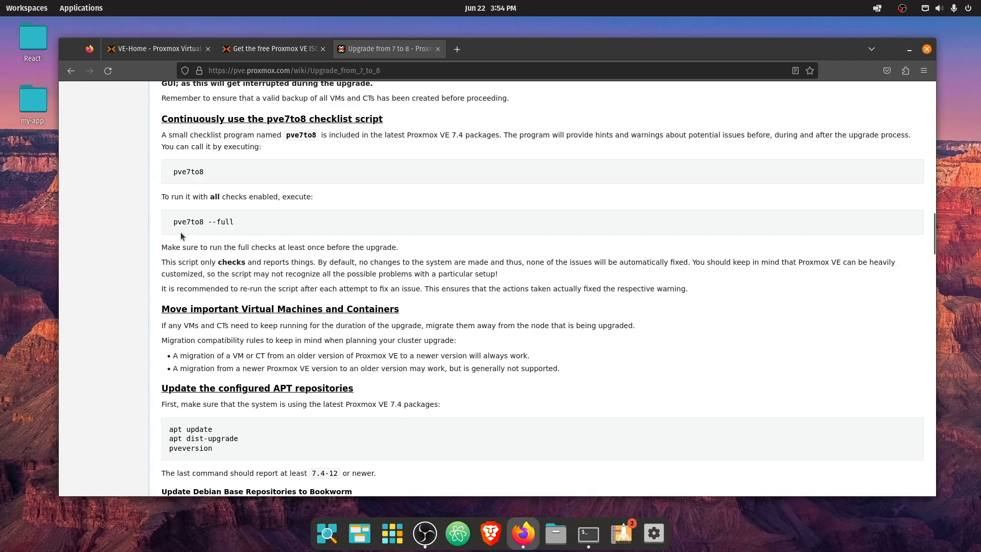
pyautogui.moveTo(195, 236)
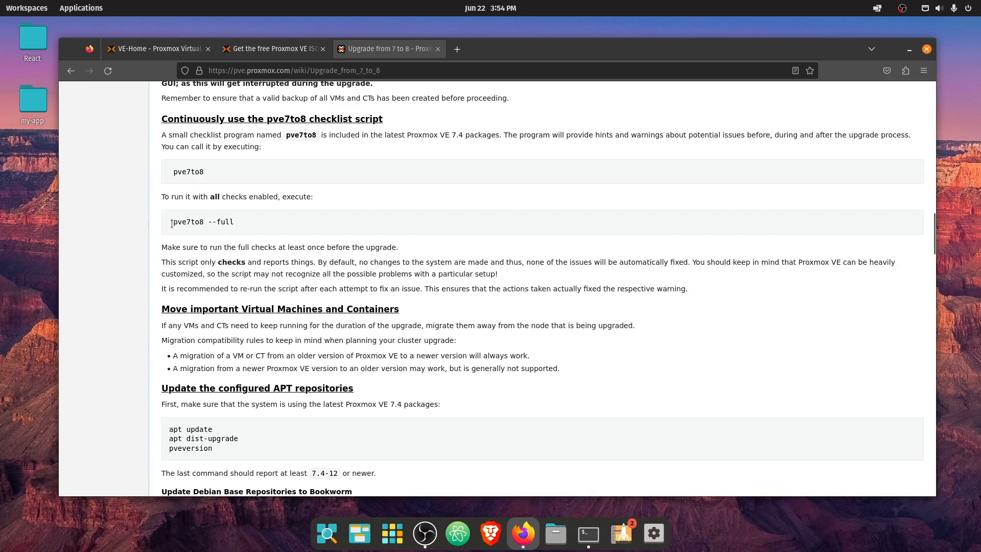
# - Copy the 'pve7to8 --full' check command from the upgrade wiki
pyautogui.rightClick(201, 222)
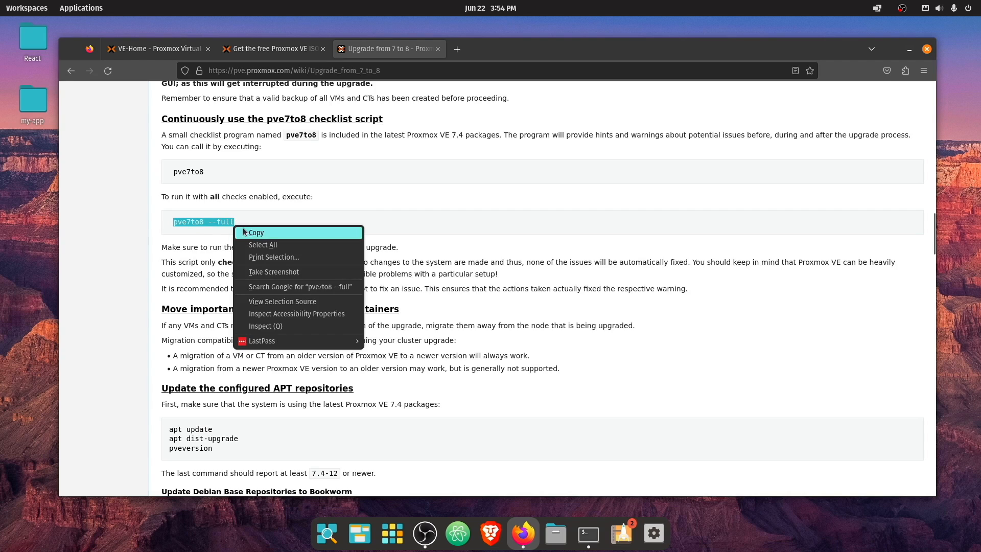
pyautogui.click(159, 48)
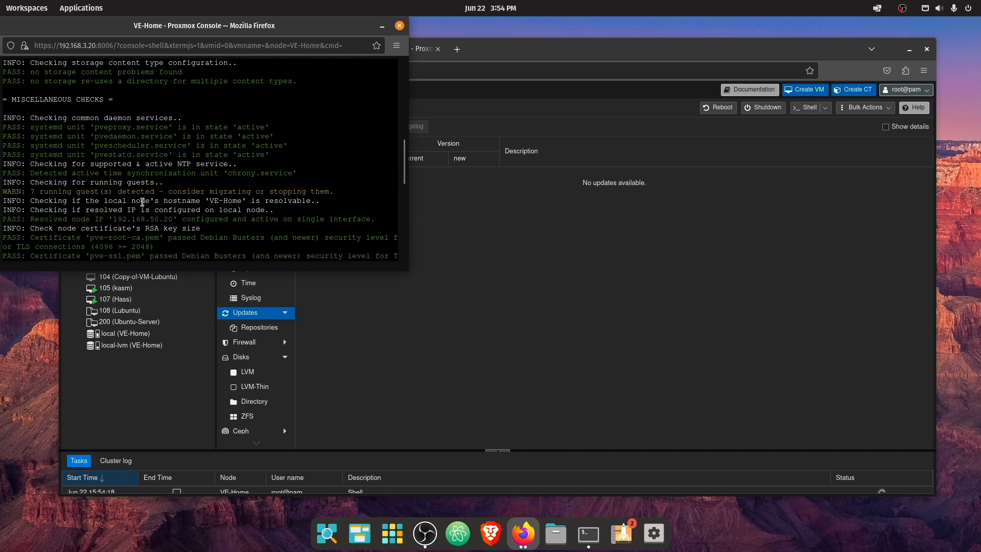
pyautogui.moveTo(153, 192)
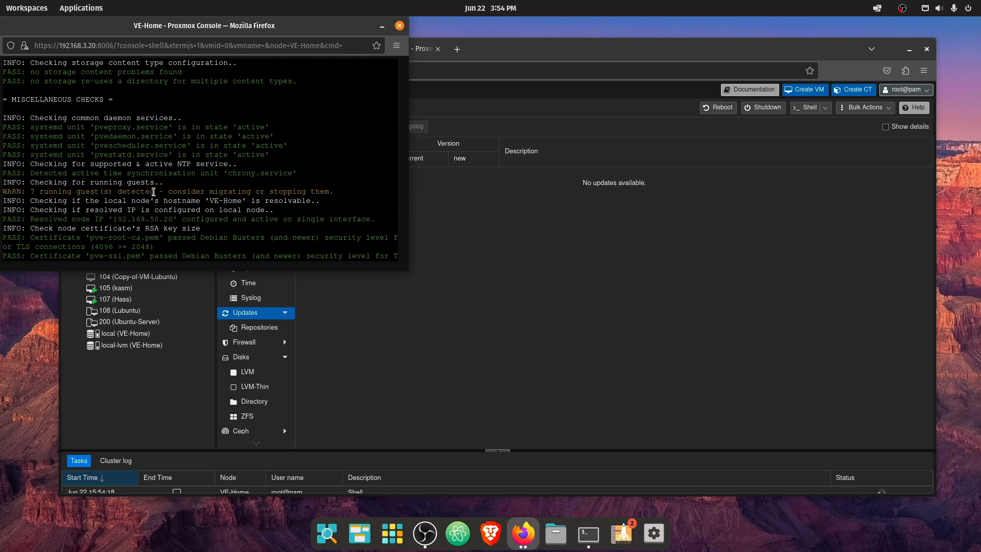
pyautogui.moveTo(181, 192)
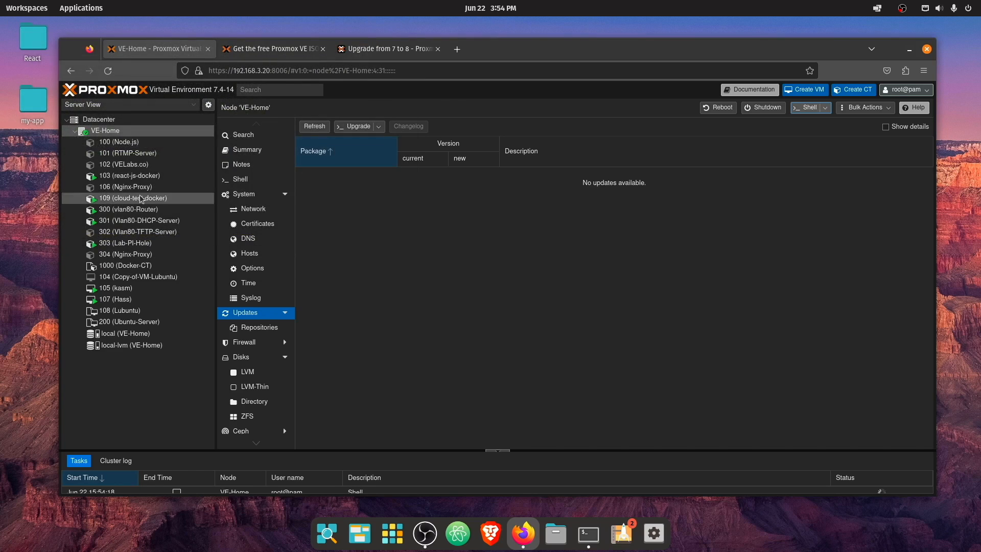
pyautogui.moveTo(128, 352)
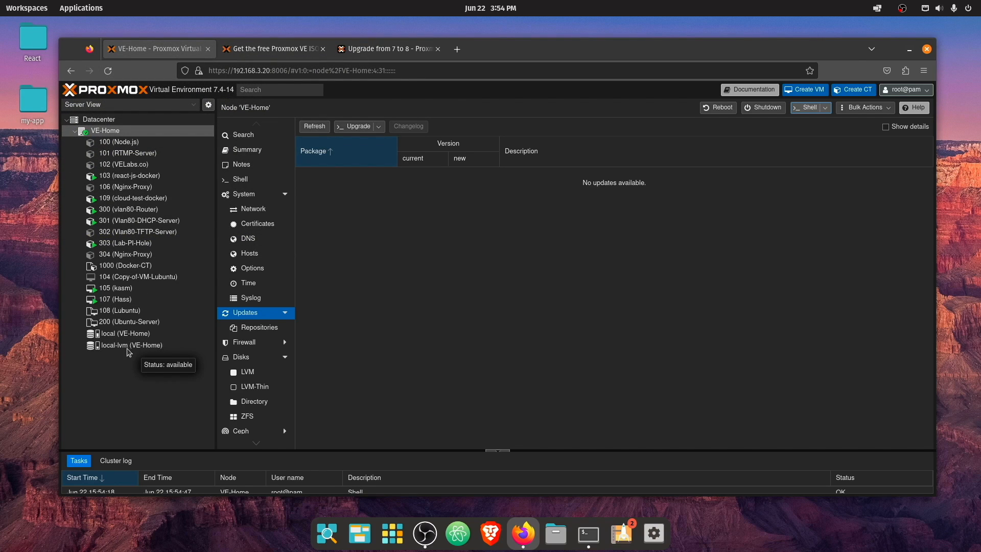
pyautogui.moveTo(129, 353)
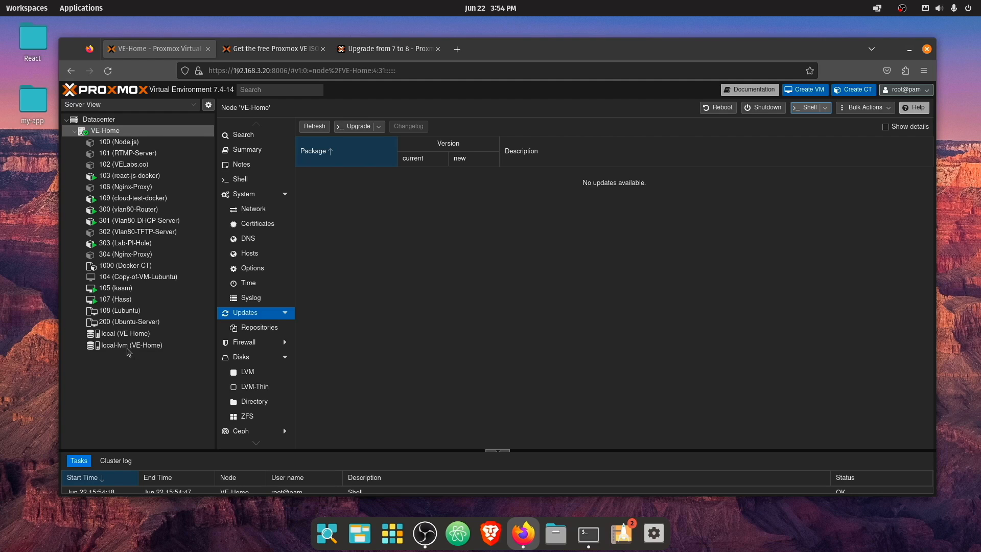
pyautogui.moveTo(155, 335)
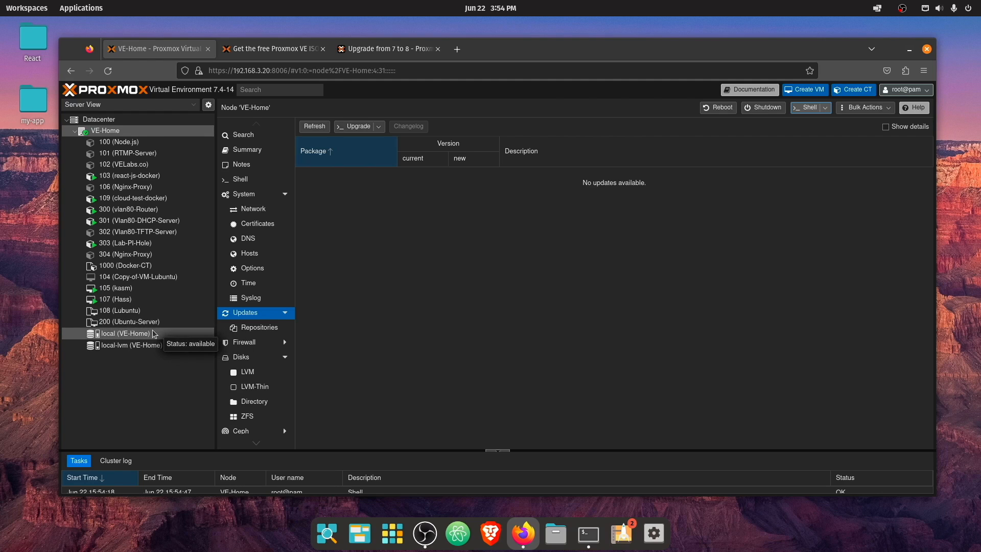
pyautogui.moveTo(145, 321)
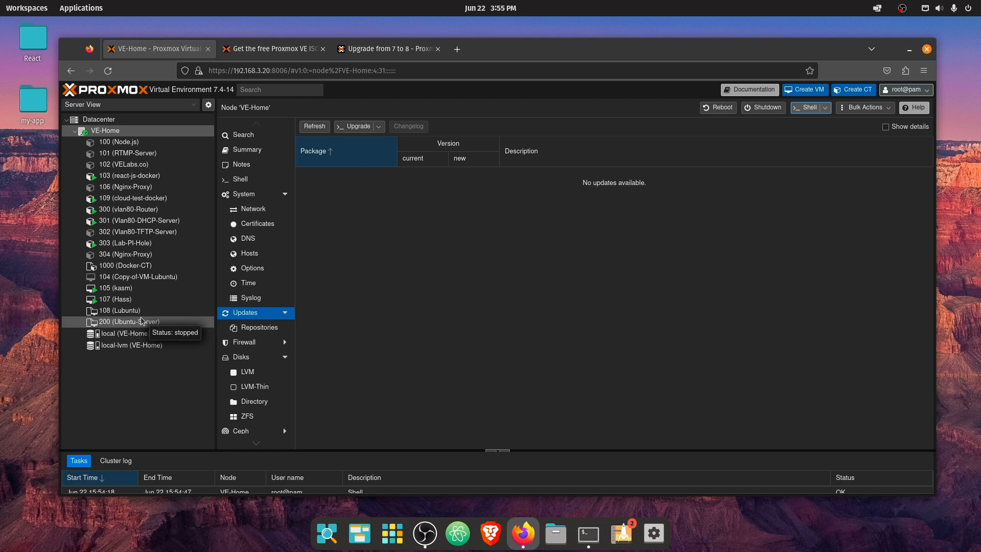
# - Stop containers 103 and 300 and VM 107, then reselect container 103 (react-js-docker)
pyautogui.click(129, 175)
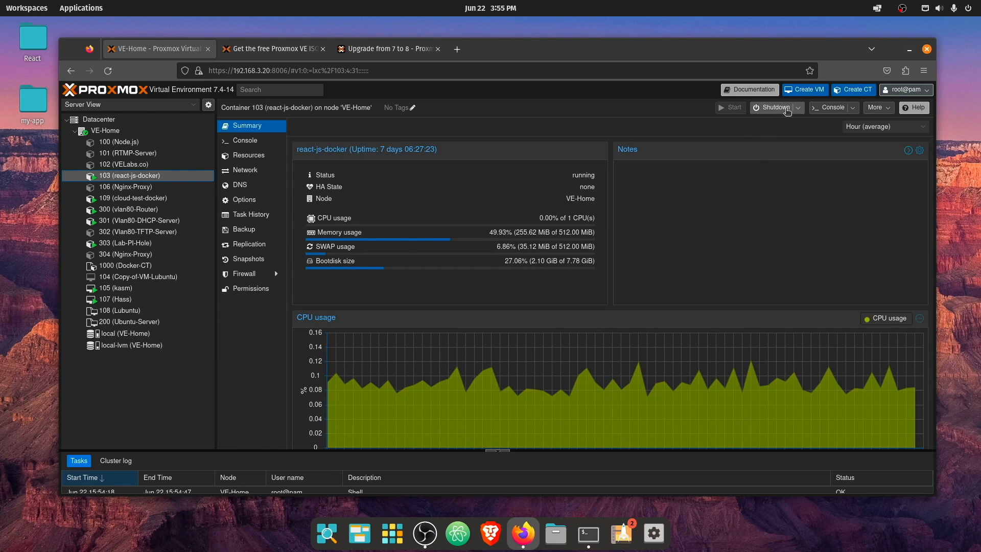
pyautogui.click(776, 107)
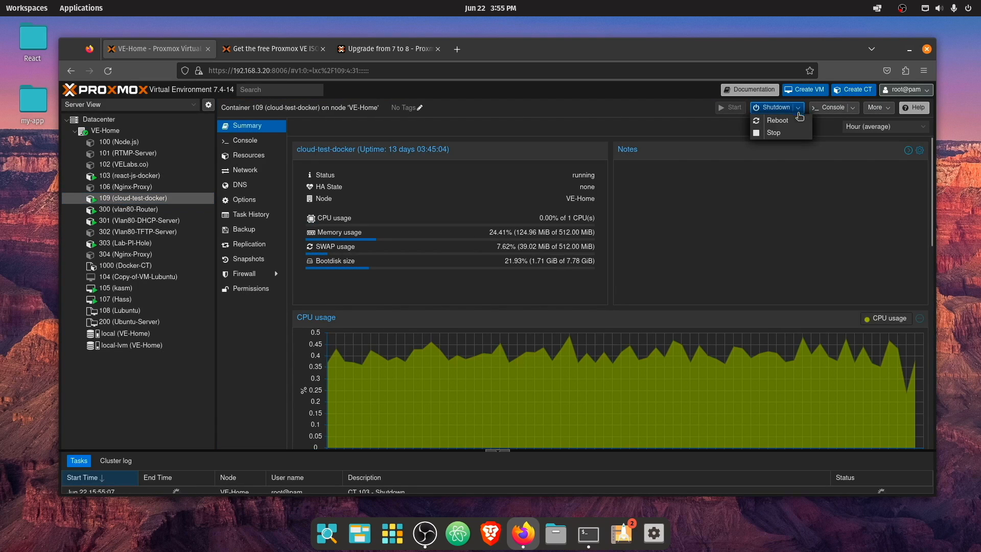
pyautogui.click(128, 208)
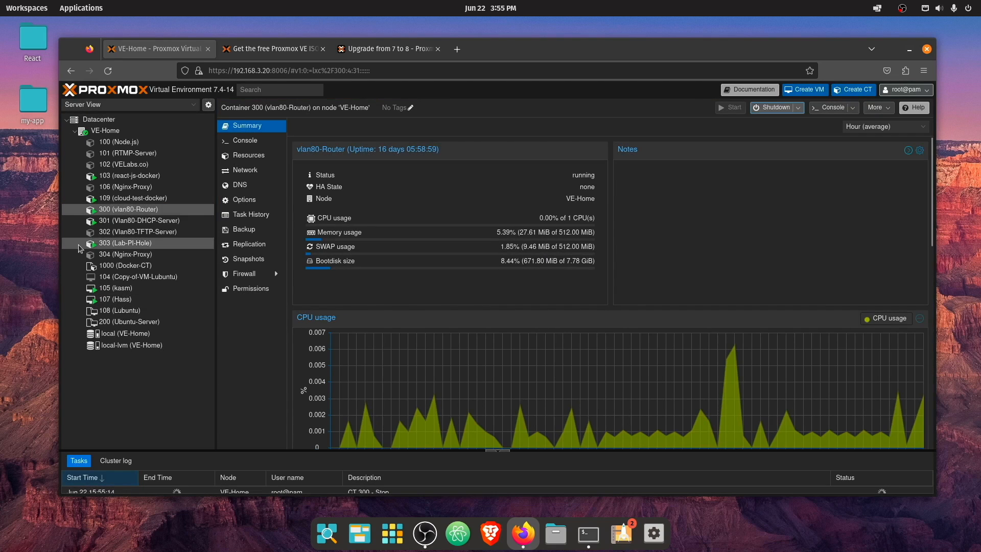
pyautogui.click(114, 299)
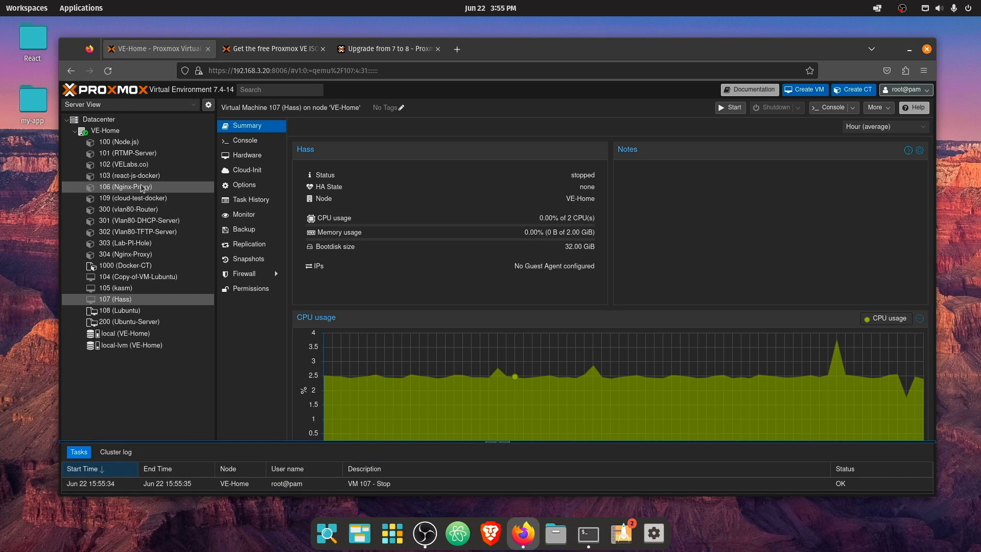
pyautogui.click(129, 175)
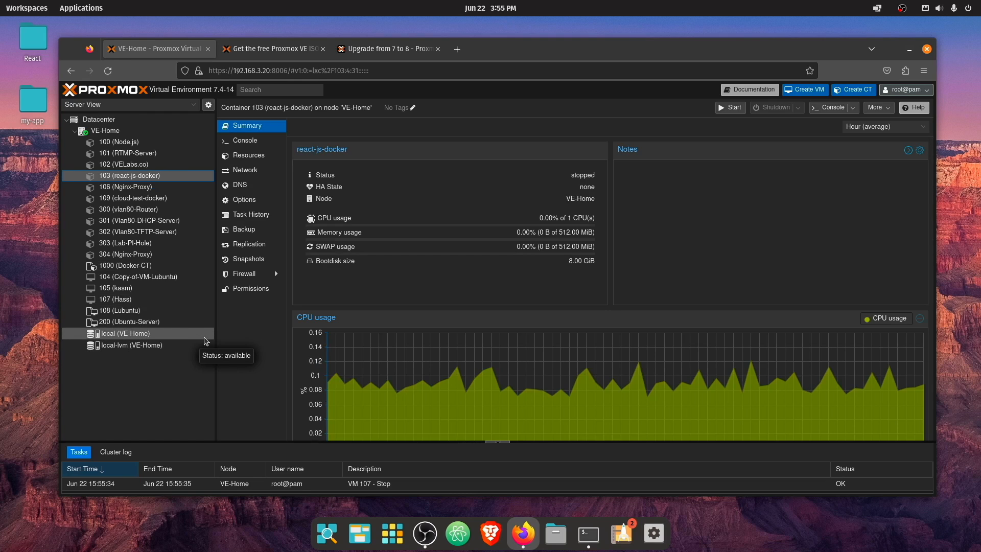
pyautogui.moveTo(250, 229)
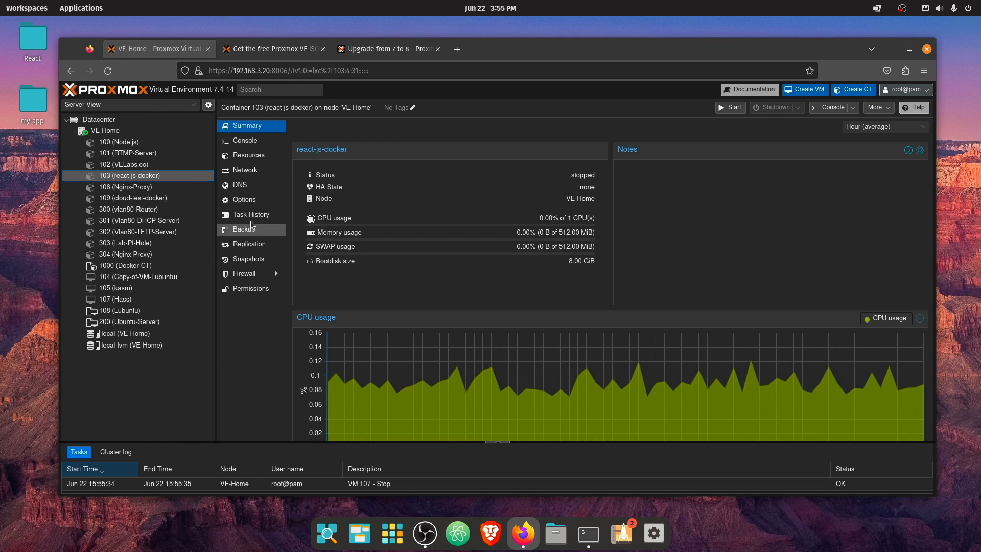
# - Open the Backup panel for container 103
pyautogui.click(312, 126)
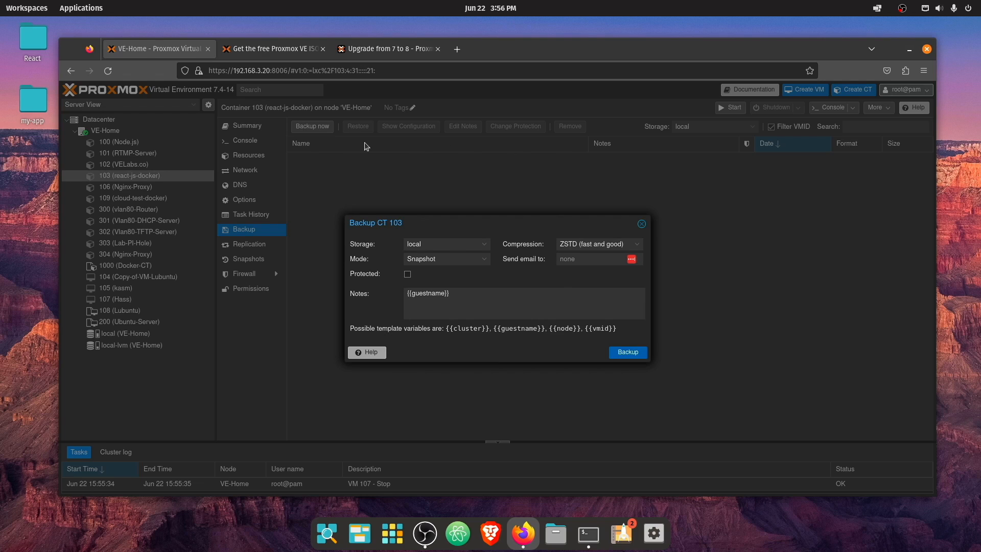
pyautogui.moveTo(399, 386)
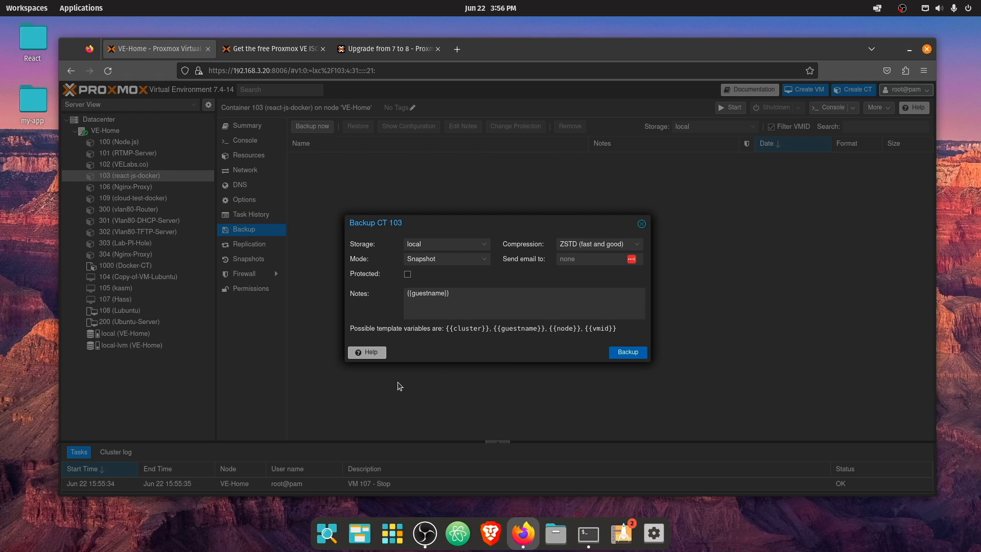
pyautogui.moveTo(490, 284)
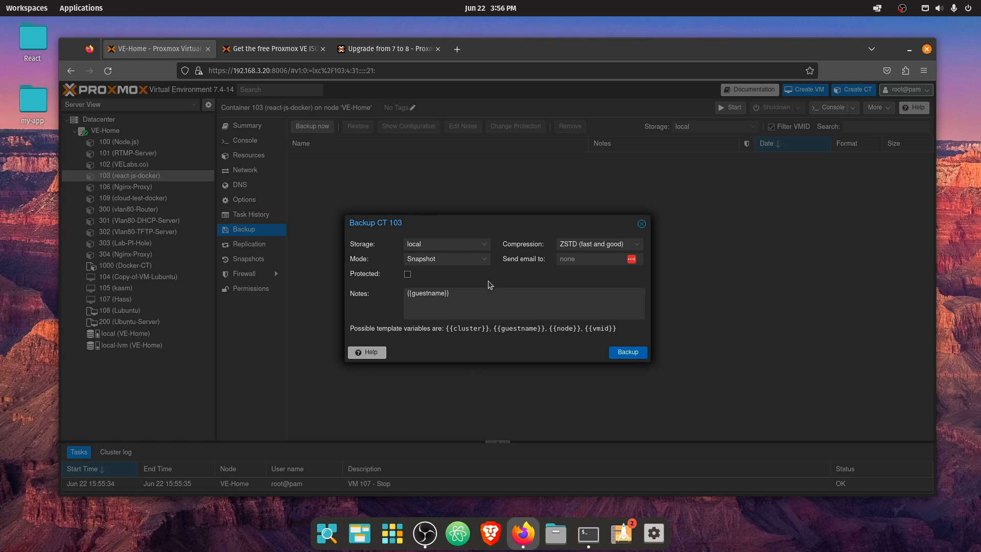
pyautogui.moveTo(467, 337)
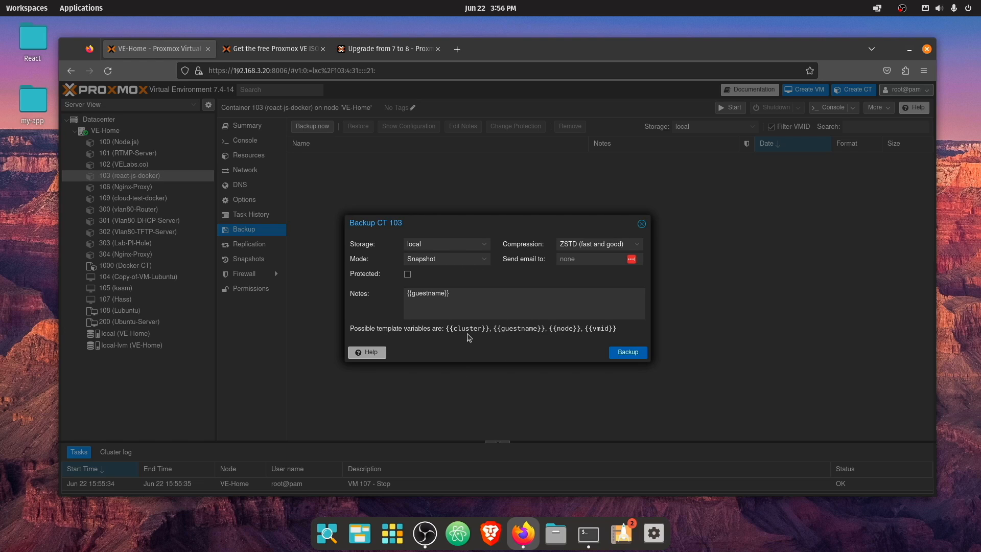
pyautogui.moveTo(611, 269)
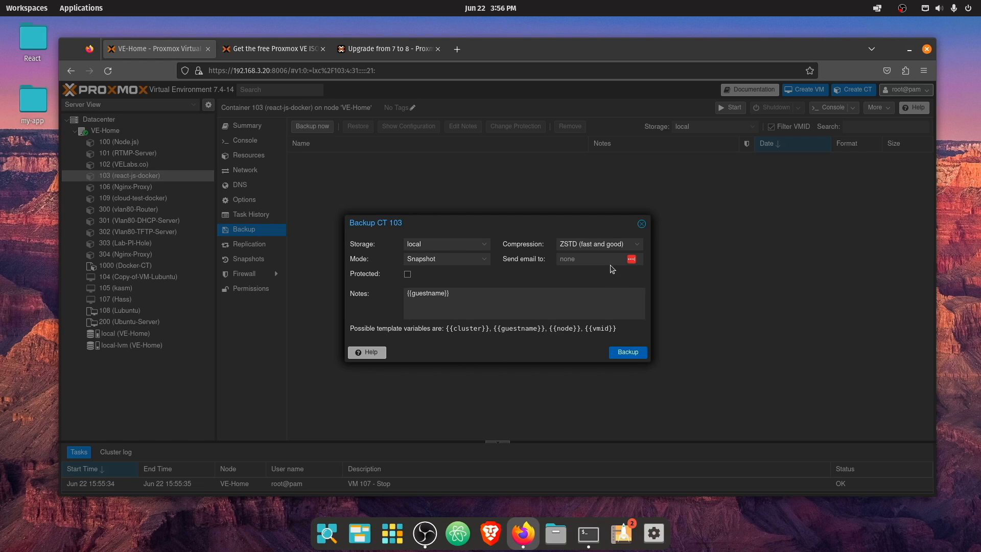
pyautogui.moveTo(643, 272)
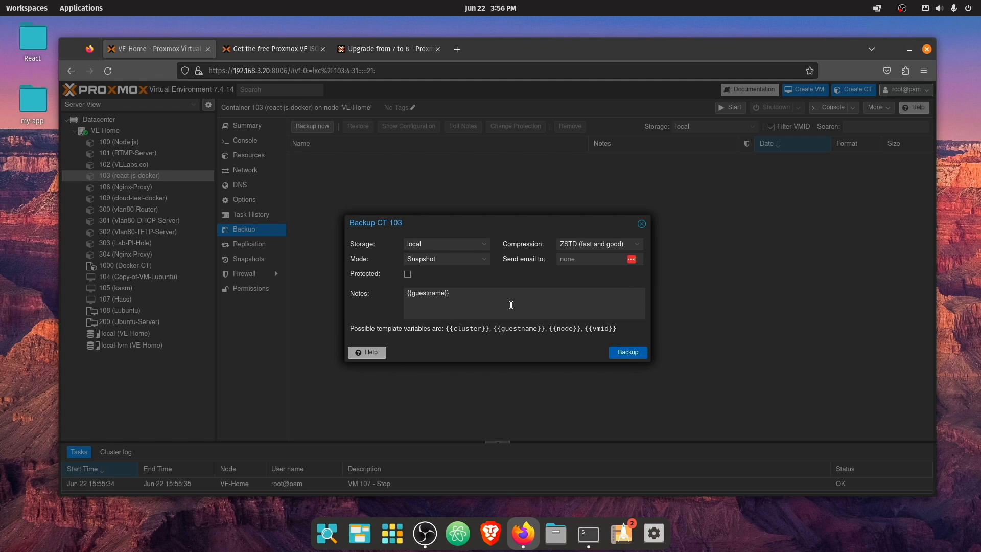
pyautogui.moveTo(450, 349)
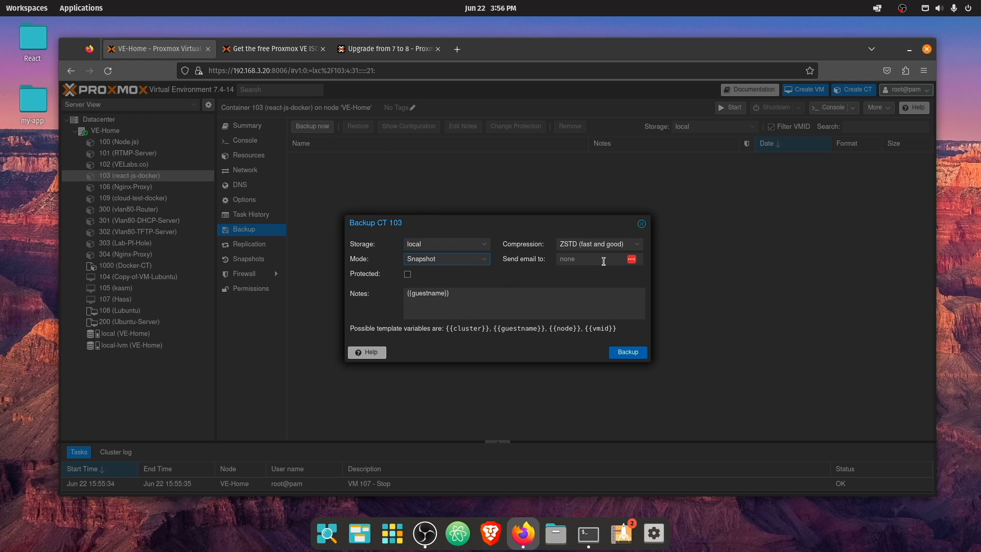
pyautogui.moveTo(637, 374)
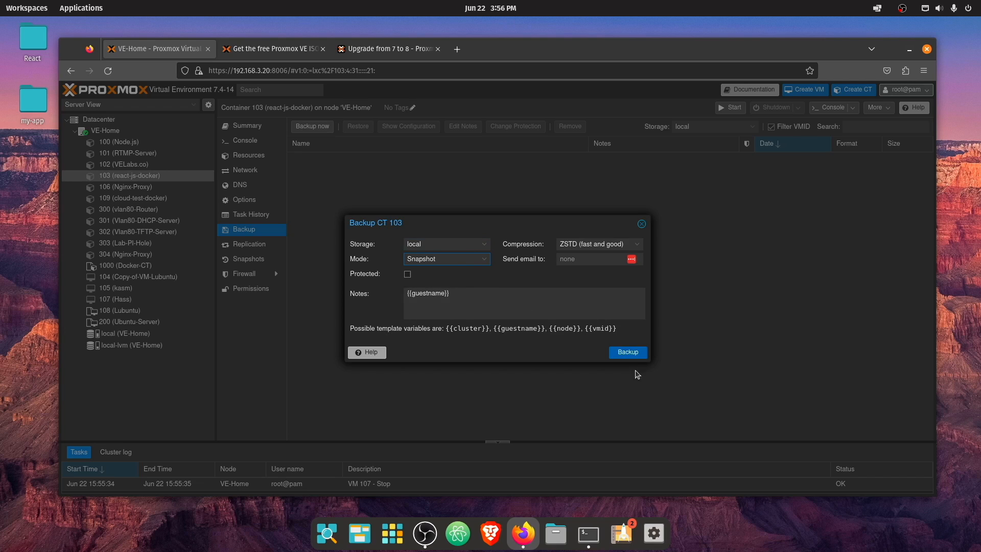
# - Start the container 103 backup to local storage with snapshot mode and ZSTD
pyautogui.click(627, 352)
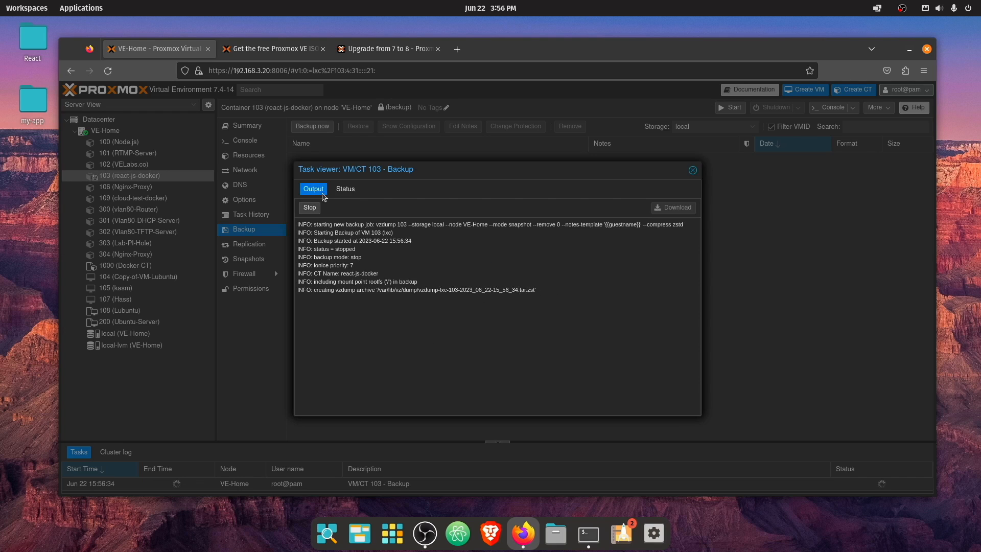
pyautogui.moveTo(385, 394)
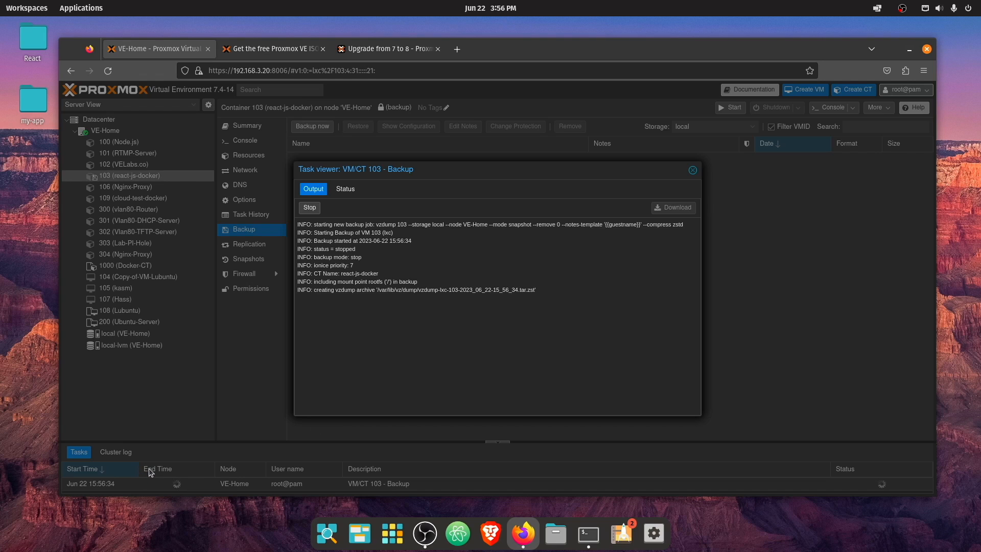
pyautogui.moveTo(361, 329)
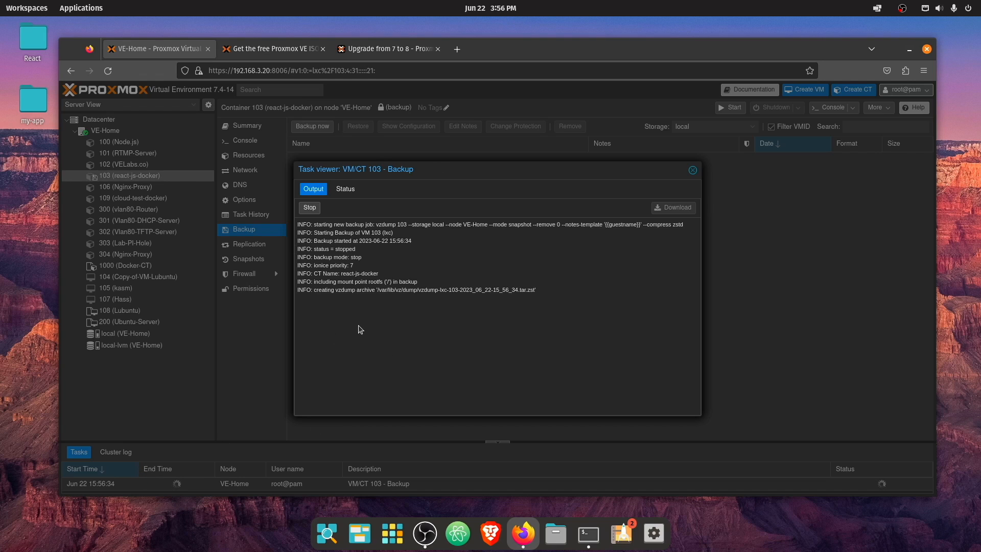
pyautogui.moveTo(351, 327)
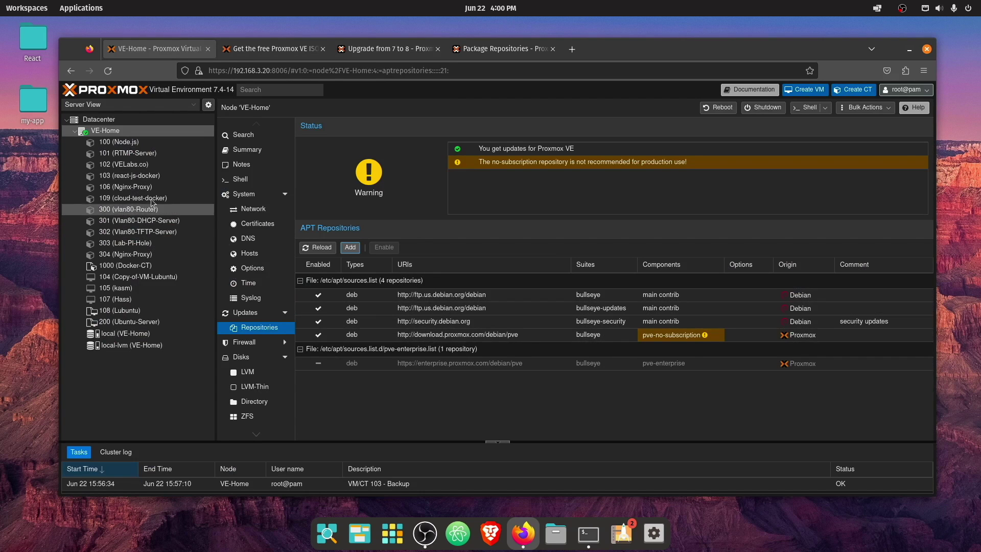
# - Open a shell console on the VE-Home node
pyautogui.click(129, 175)
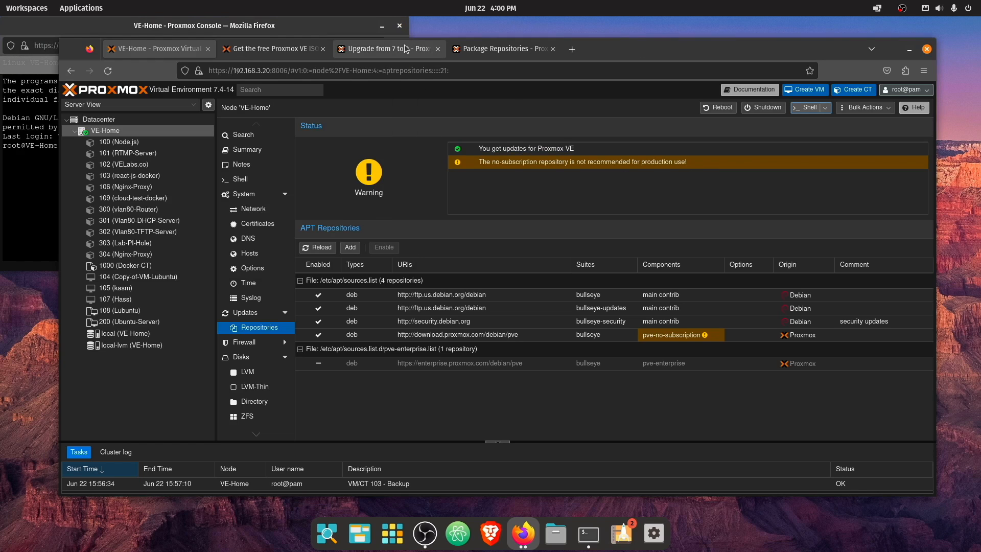
# - Take 'pveversion' from the upgrade guide and bring the shell console forward
pyautogui.click(385, 49)
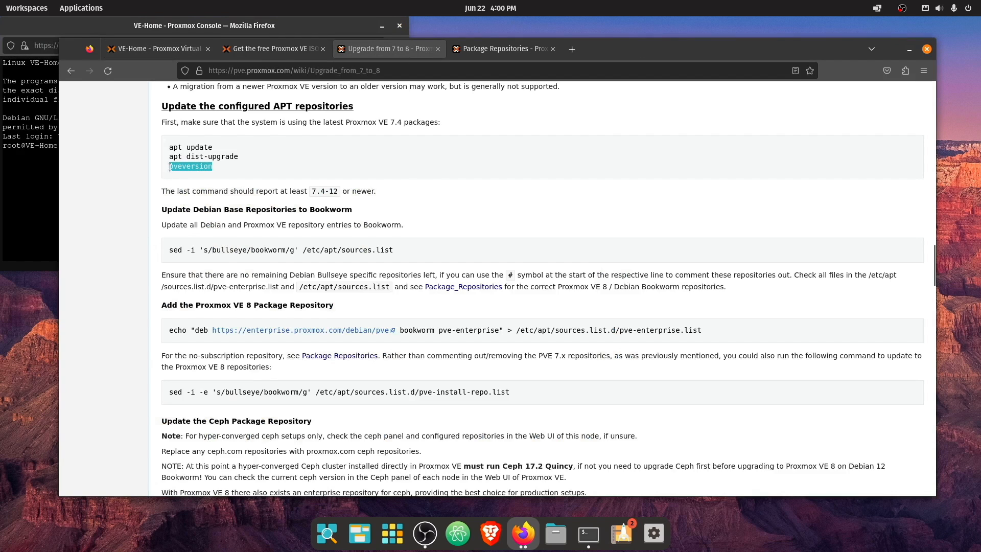
pyautogui.moveTo(201, 189)
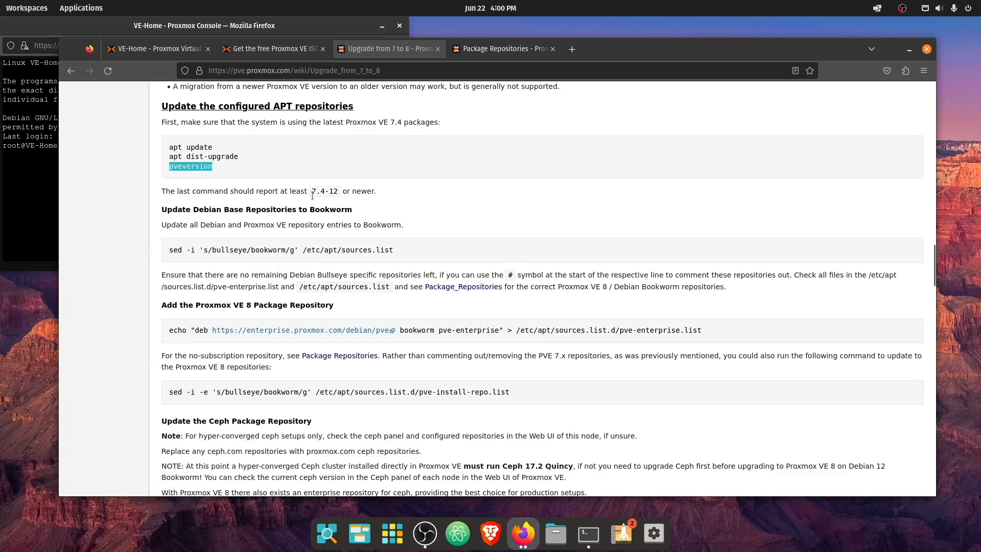
pyautogui.moveTo(84, 258)
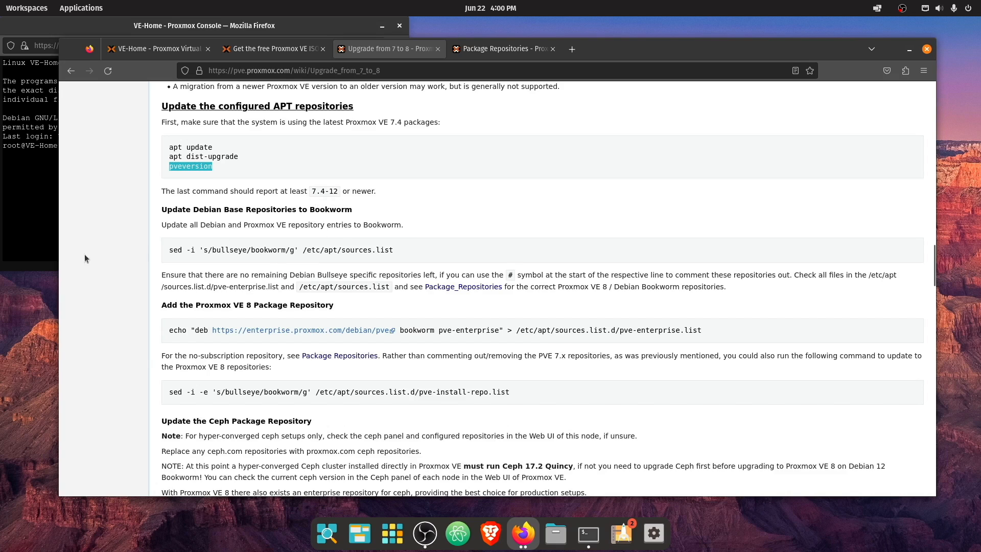
pyautogui.click(158, 49)
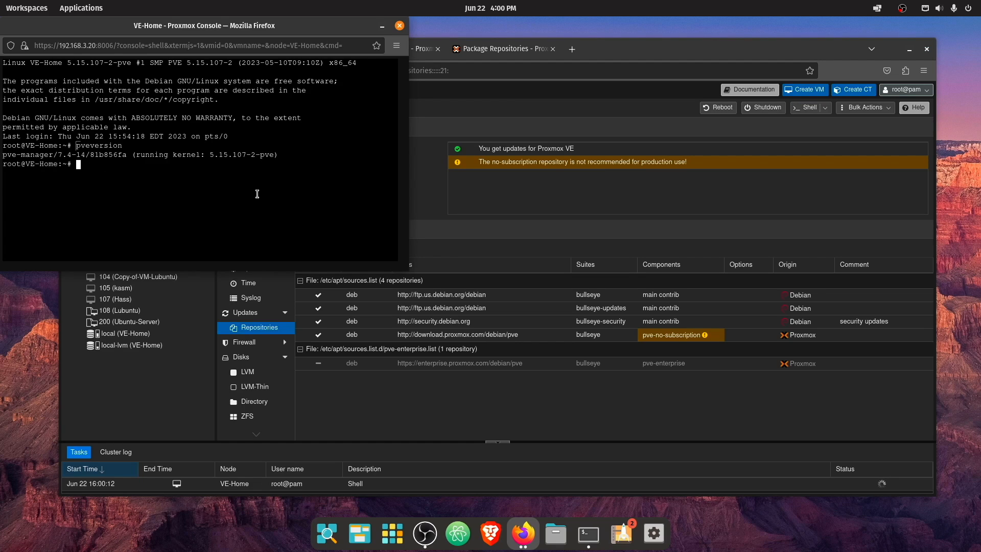
pyautogui.moveTo(14, 191)
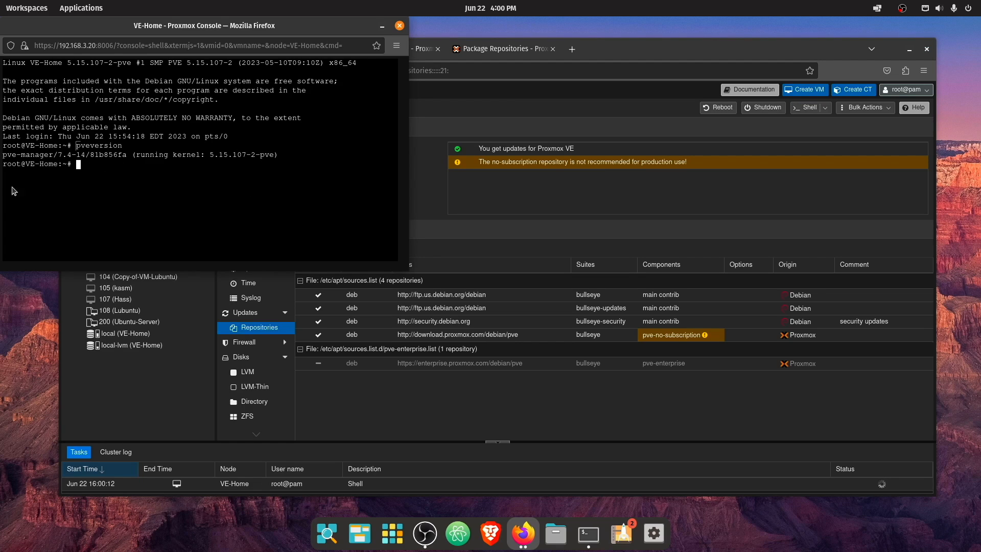
pyautogui.moveTo(209, 167)
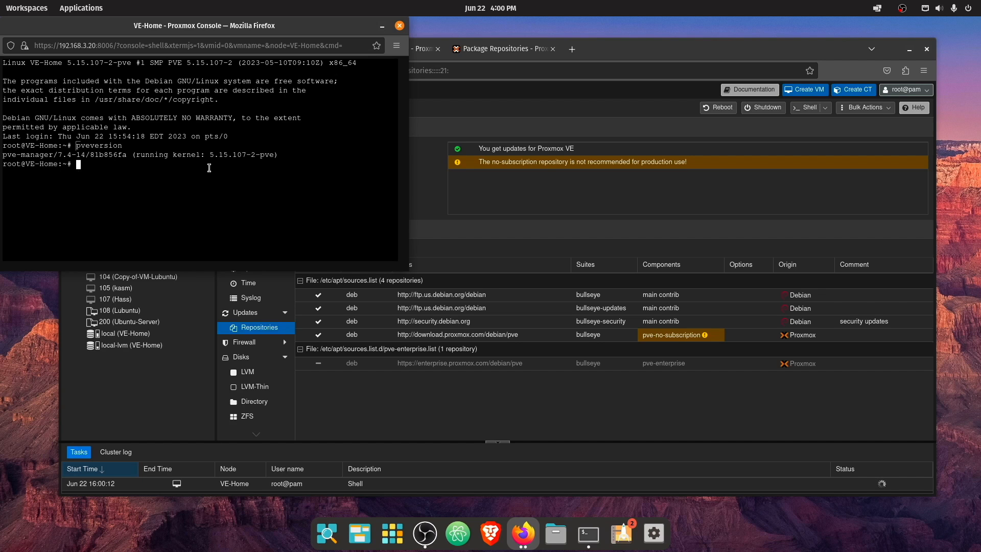
pyautogui.moveTo(656, 49)
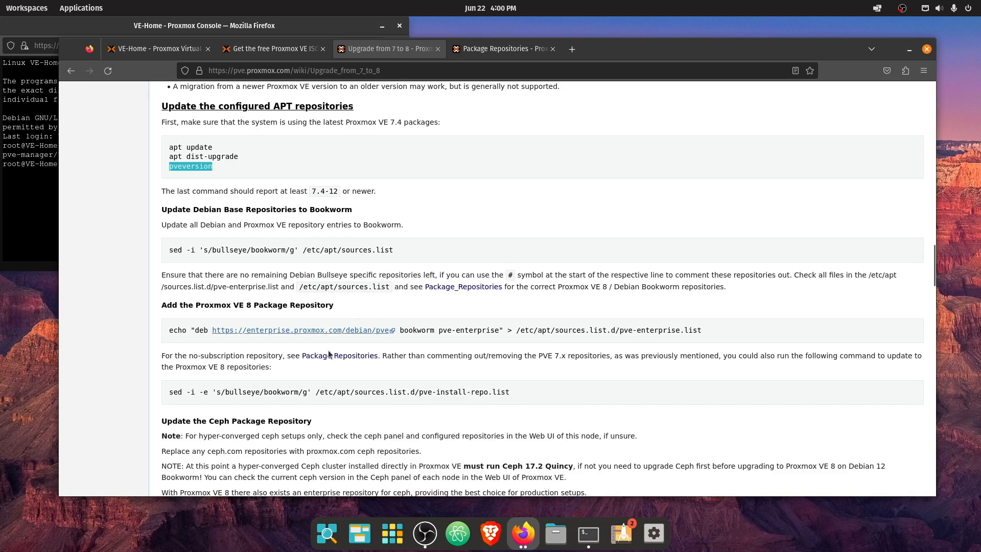
pyautogui.moveTo(221, 298)
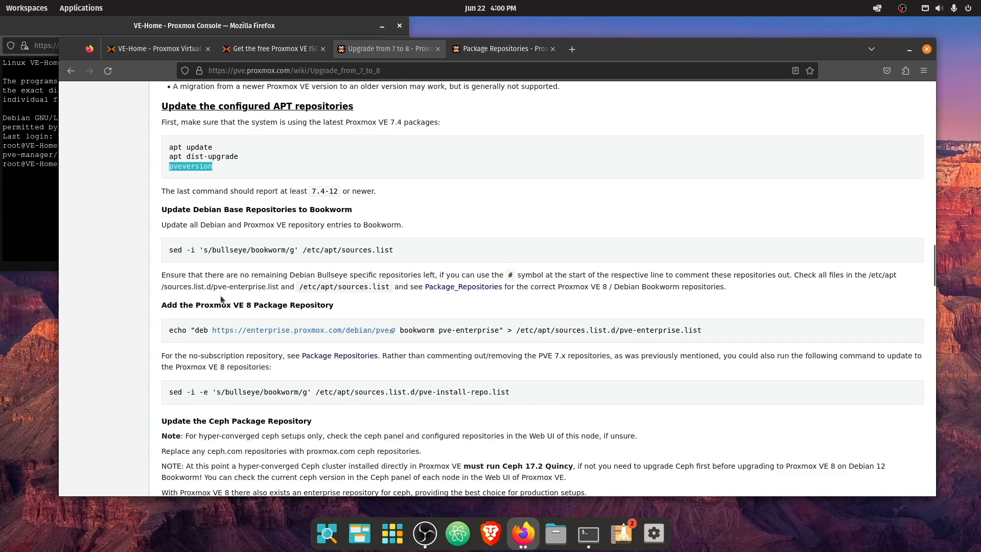
pyautogui.moveTo(256, 222)
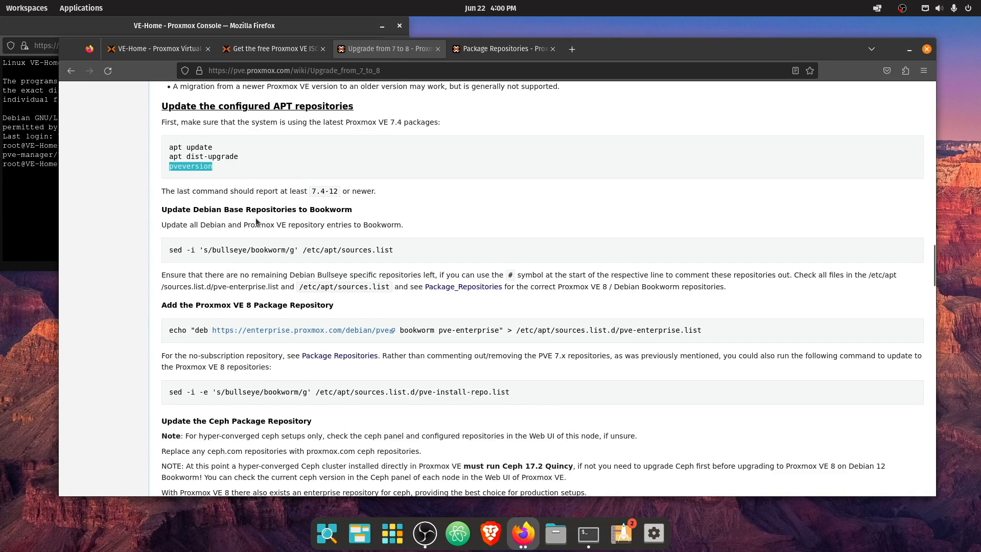
pyautogui.moveTo(196, 227)
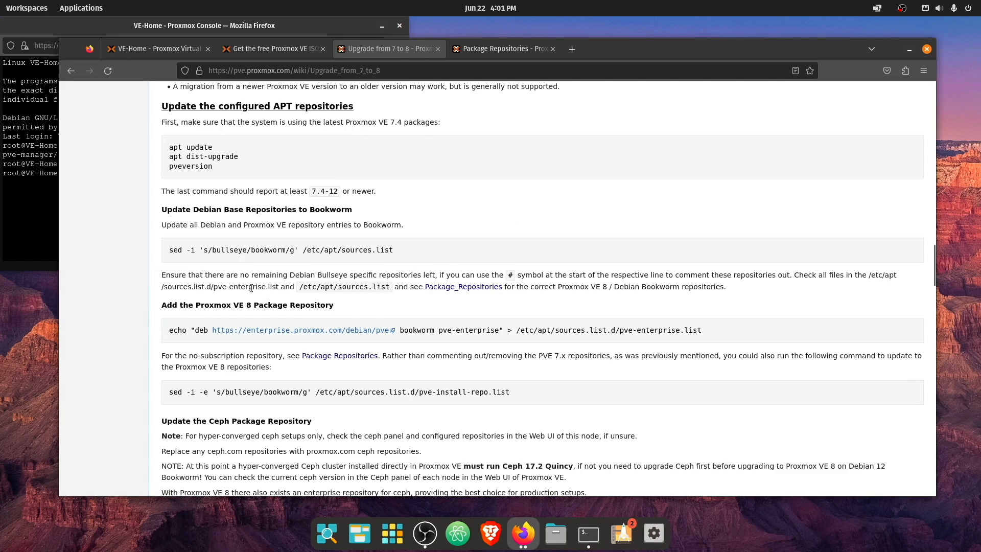
pyautogui.moveTo(238, 289)
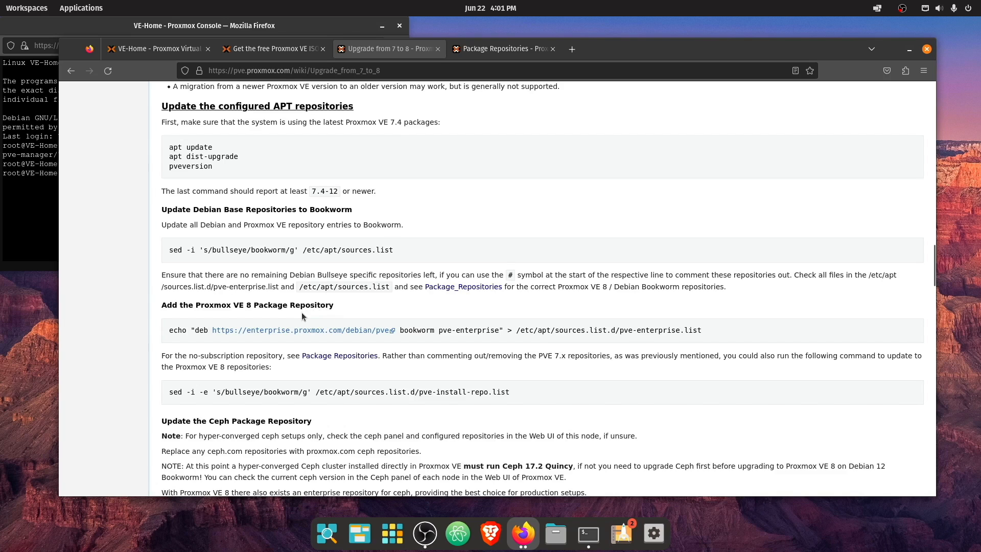
pyautogui.moveTo(295, 290)
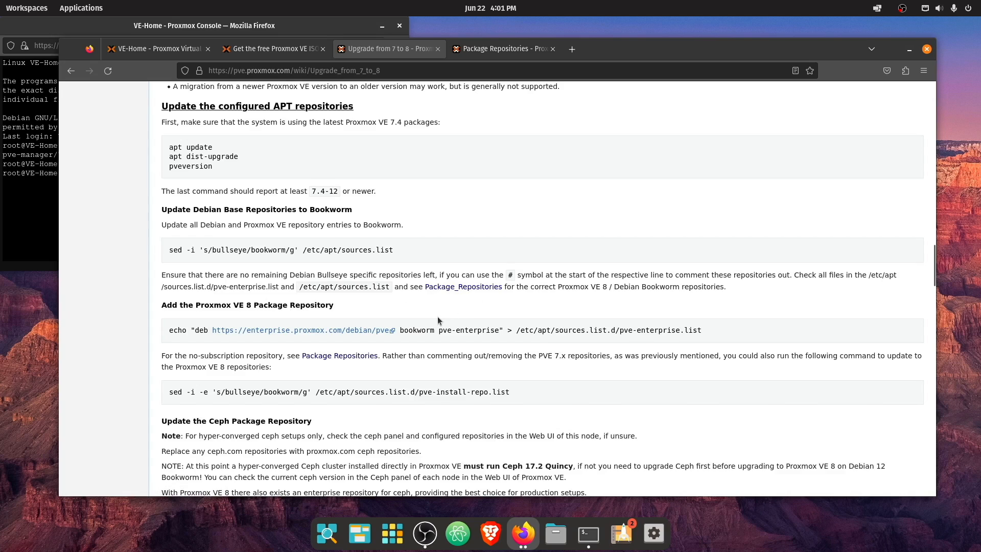
pyautogui.moveTo(386, 320)
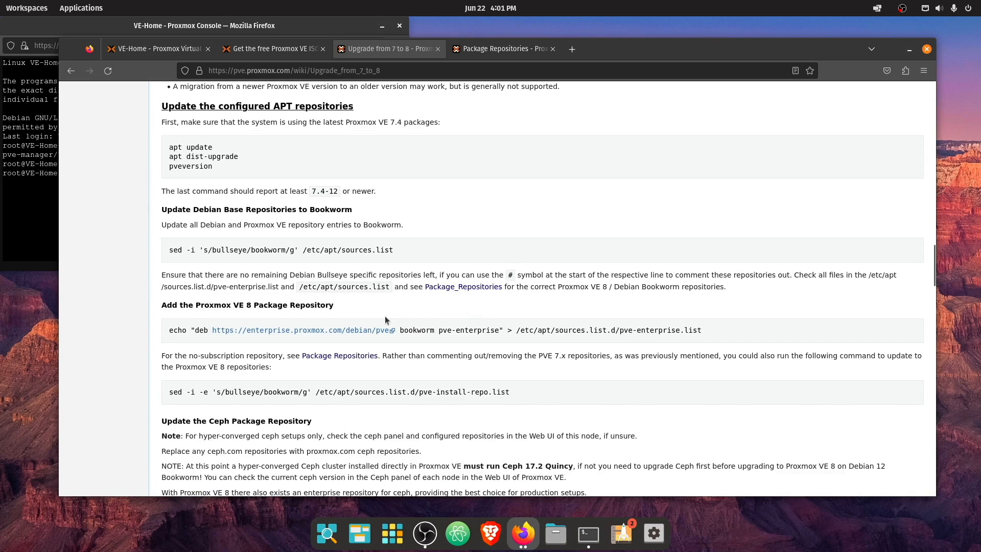
pyautogui.moveTo(162, 290)
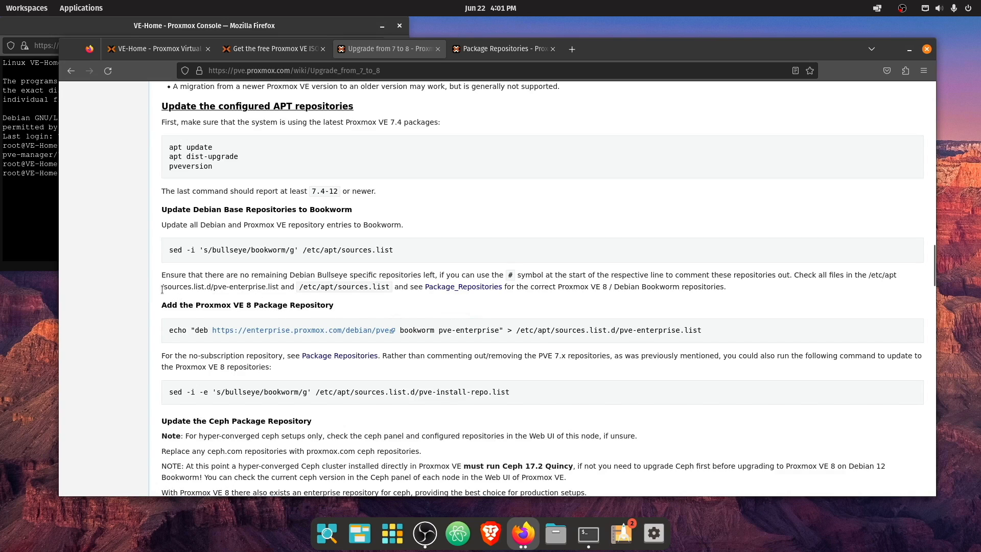
# - Copy the repository file path from the wiki and begin a nano command in the shell
pyautogui.moveTo(161, 286); pyautogui.dragTo(277, 287)
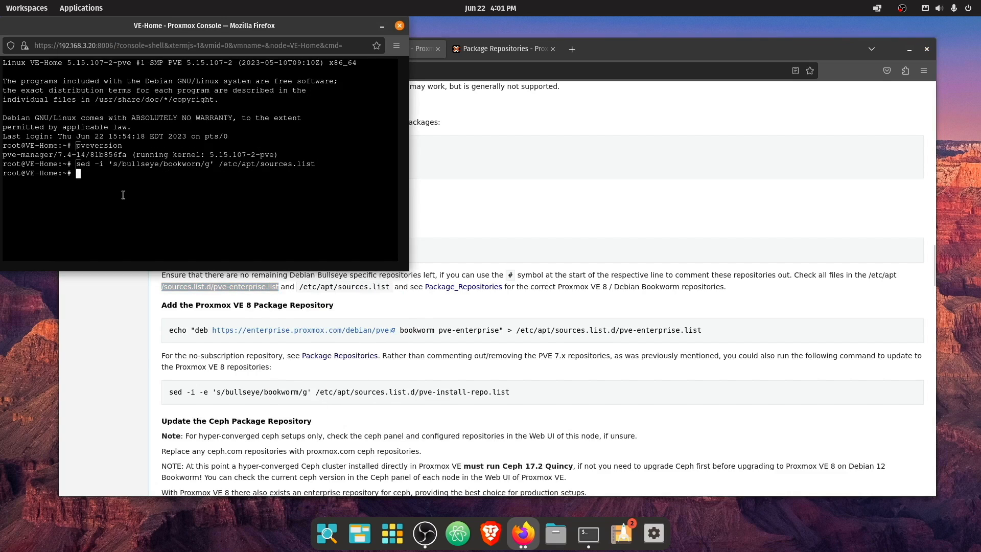
pyautogui.write('non')
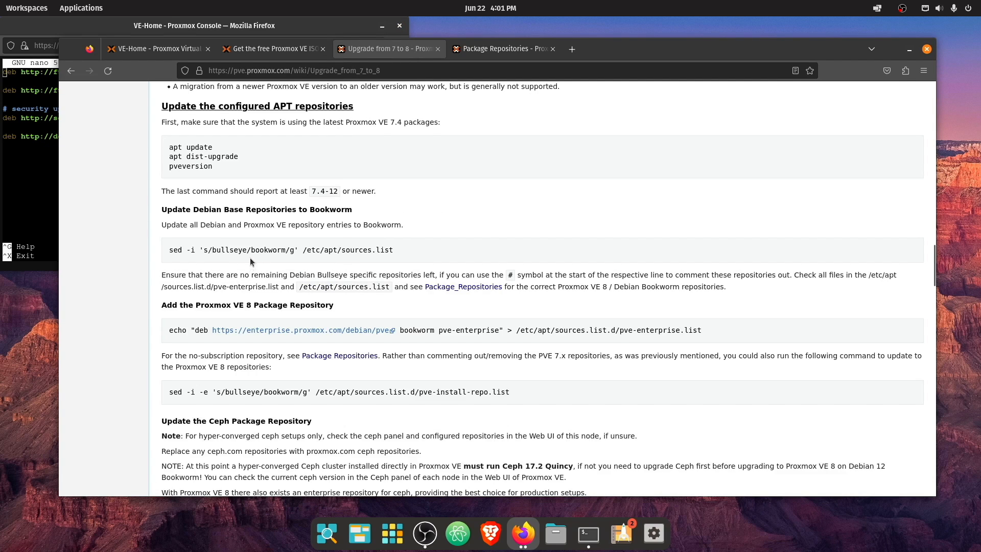
pyautogui.moveTo(264, 259)
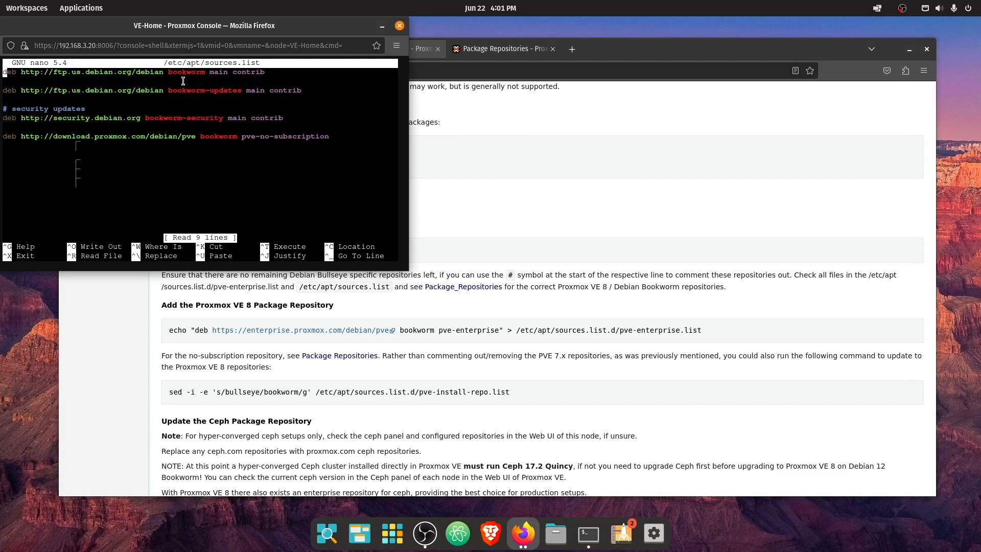
pyautogui.moveTo(208, 112)
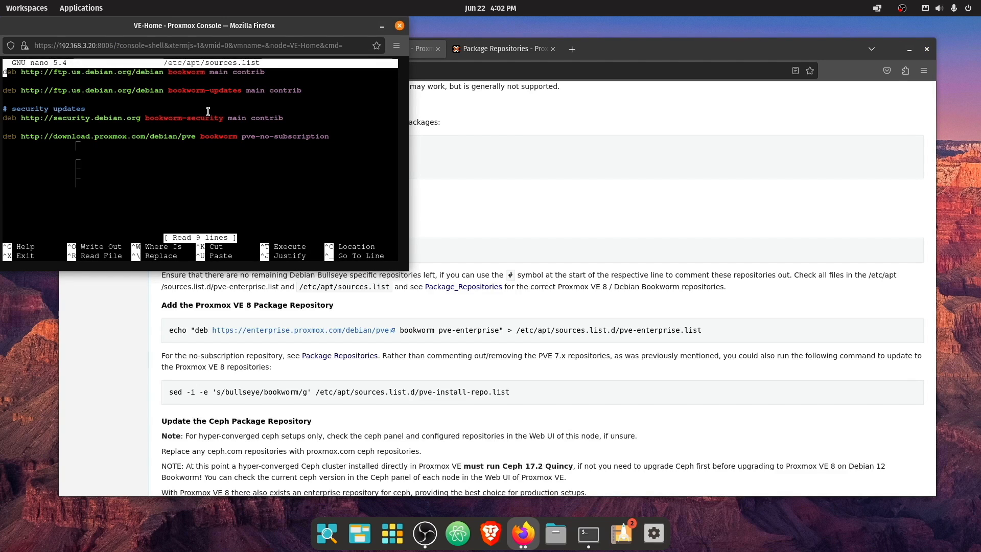
pyautogui.moveTo(67, 172)
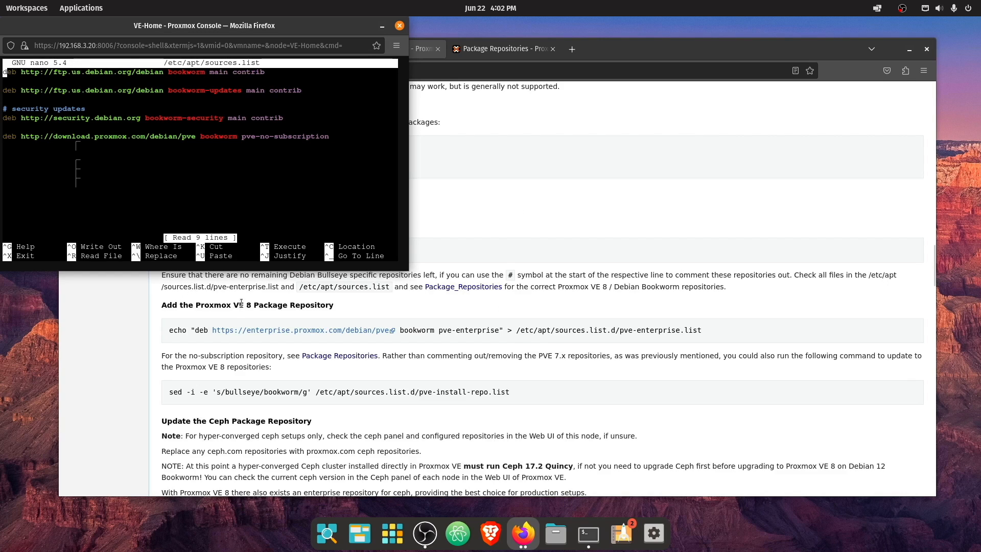
pyautogui.moveTo(148, 184)
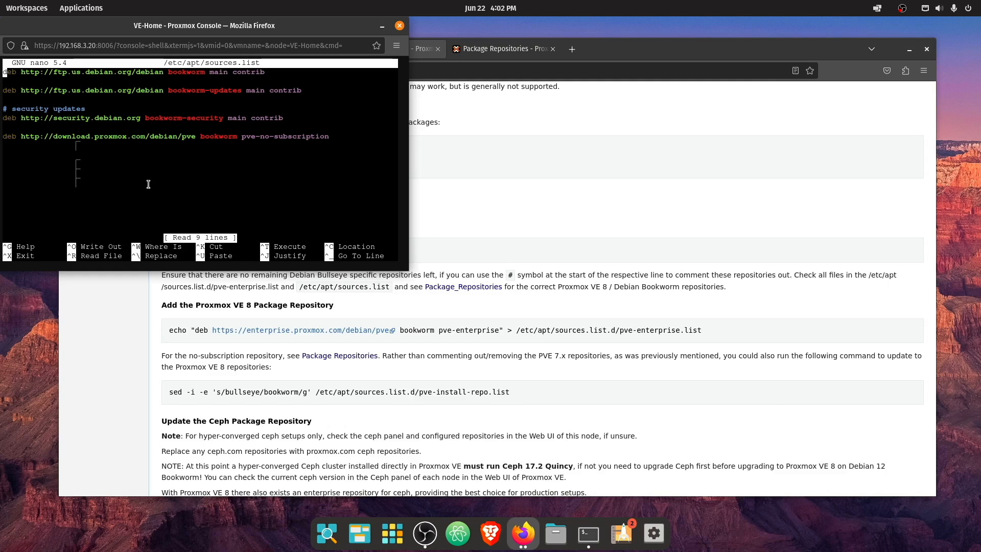
pyautogui.moveTo(146, 186)
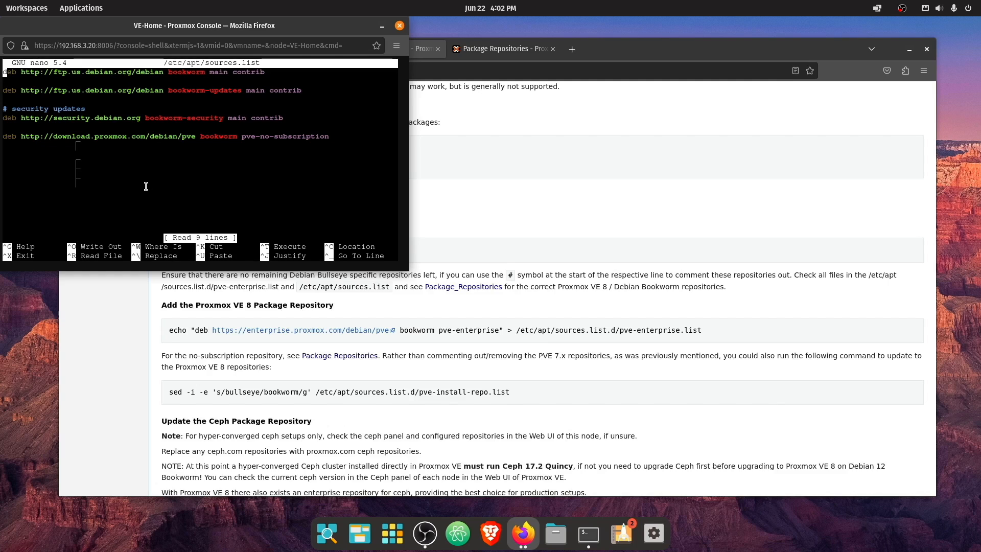
pyautogui.moveTo(187, 171)
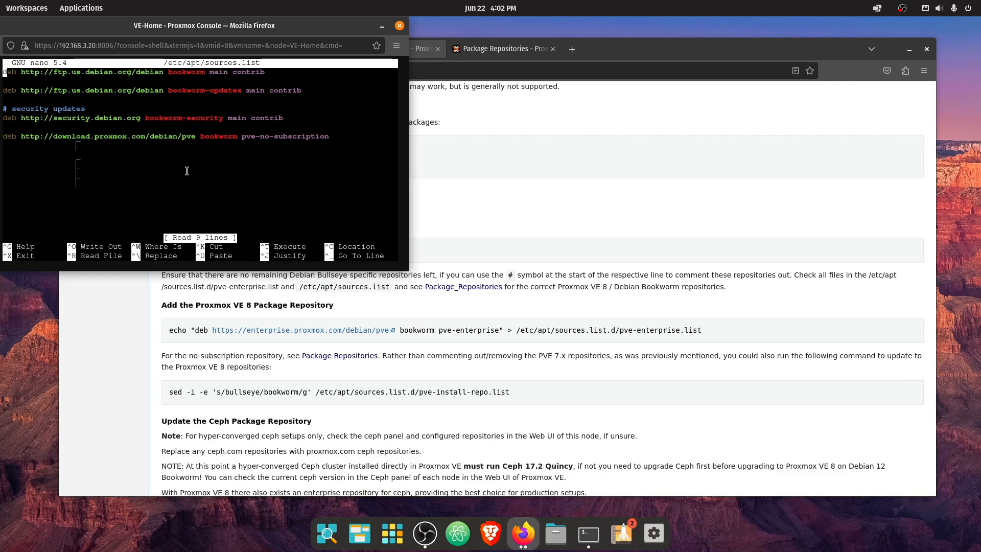
pyautogui.moveTo(186, 167)
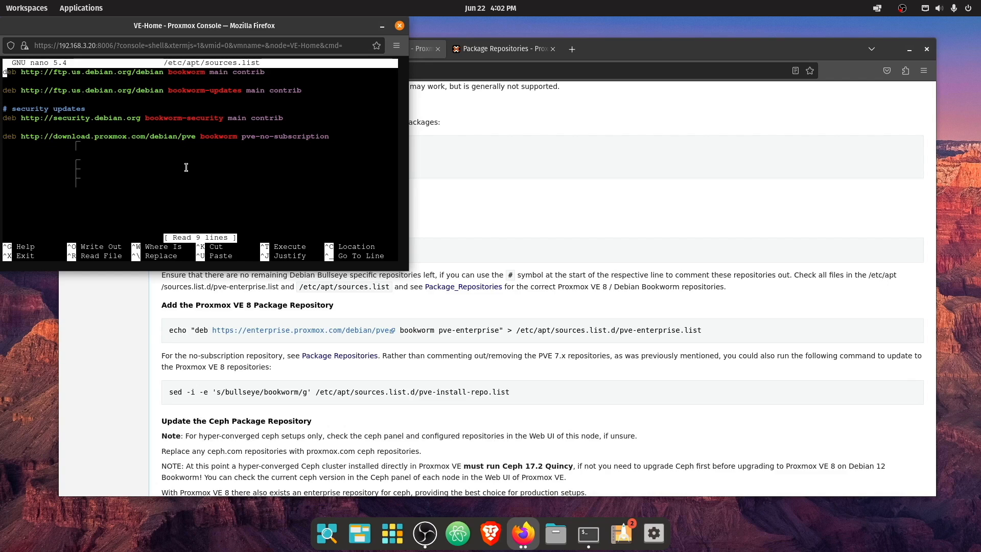
# - Exit nano, leaving /etc/apt/sources.list unchanged
pyautogui.press('ctrl+x')
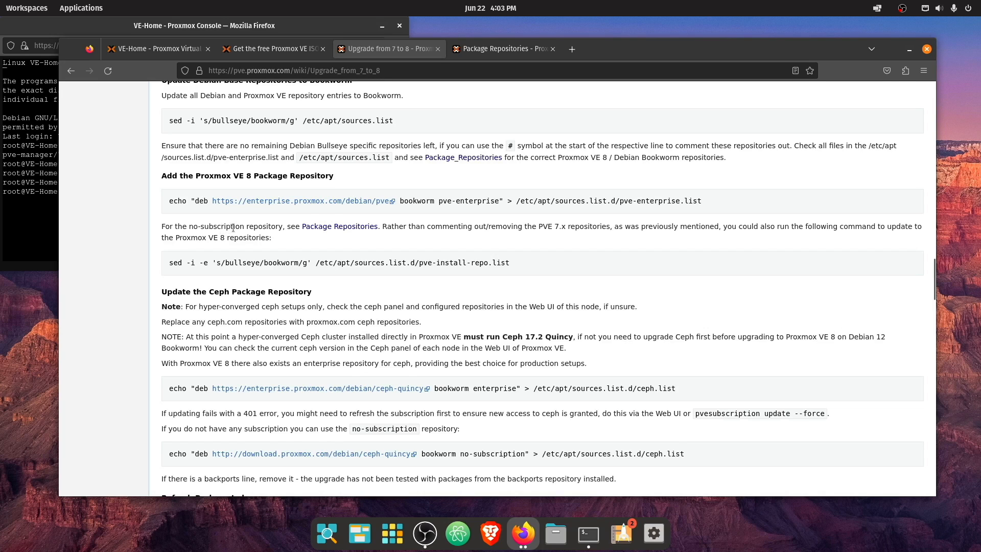
pyautogui.moveTo(318, 226)
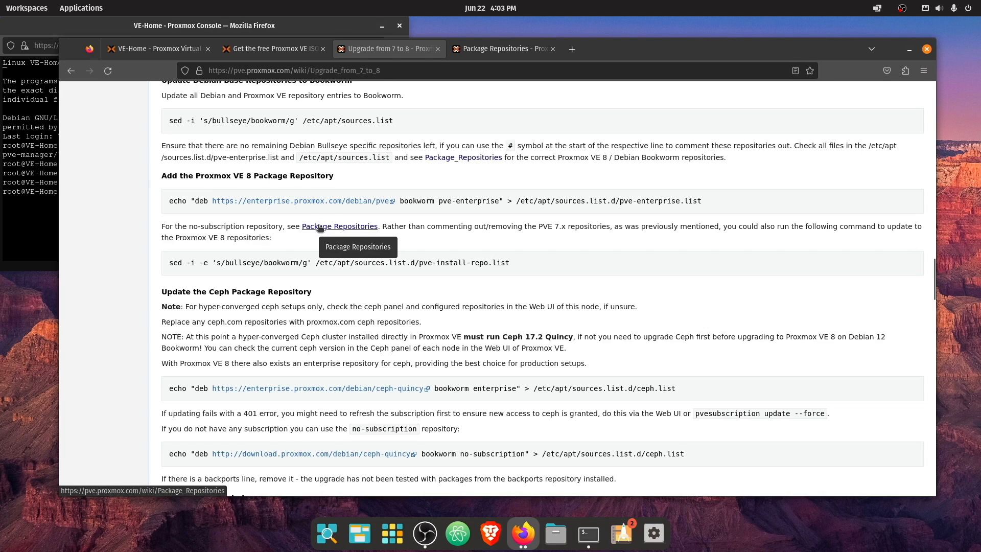
pyautogui.moveTo(336, 240)
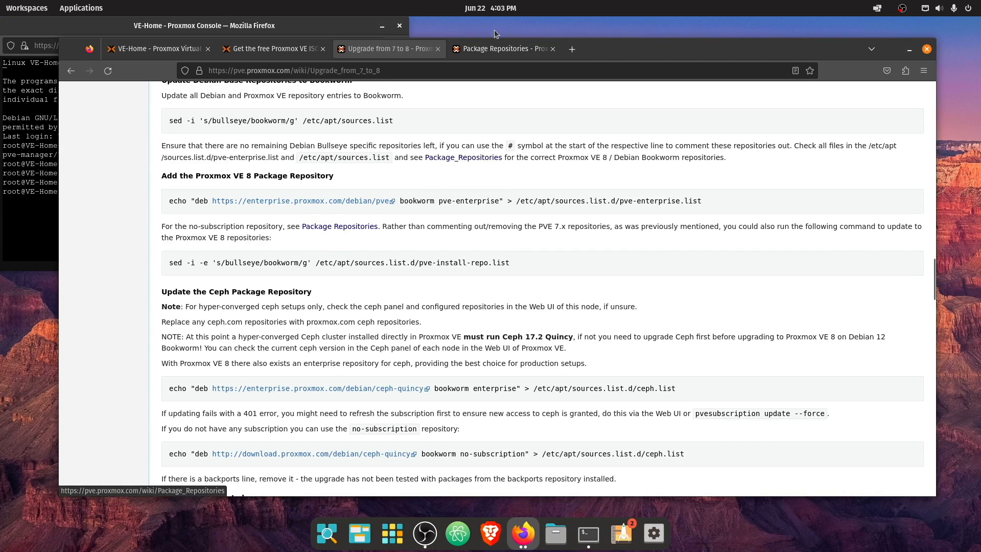
pyautogui.moveTo(453, 127)
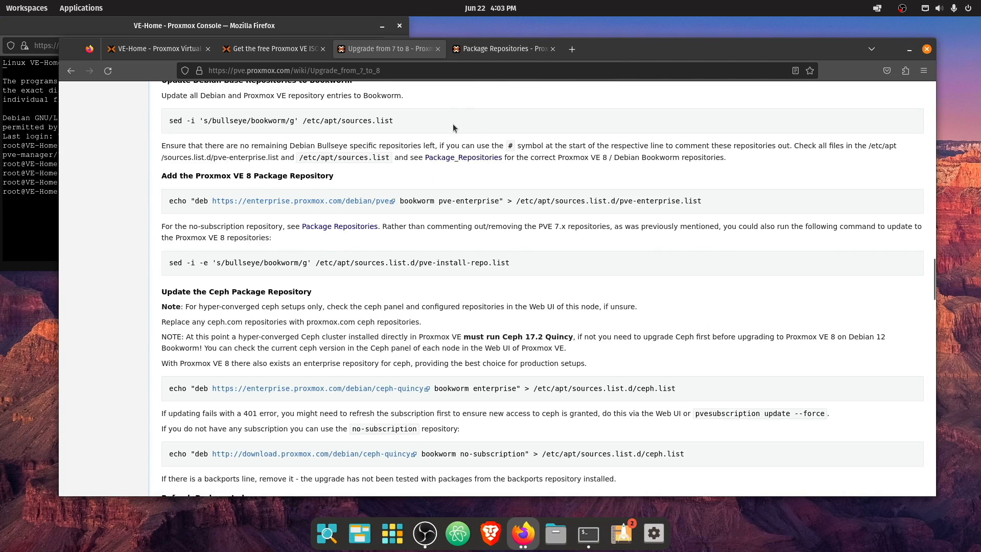
# - Select the /etc/apt/sources.list path on the Package Repositories wiki page
pyautogui.click(503, 48)
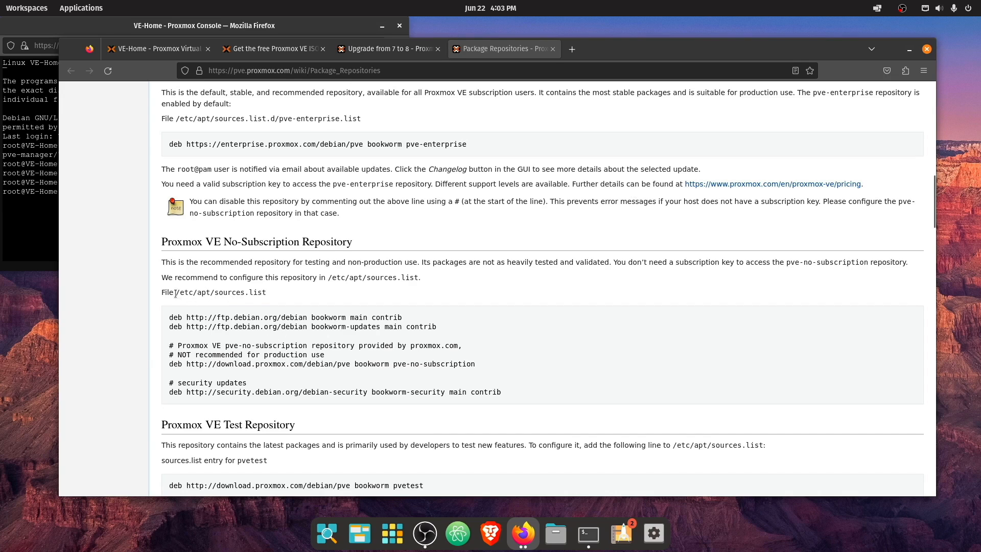
pyautogui.doubleClick(221, 292)
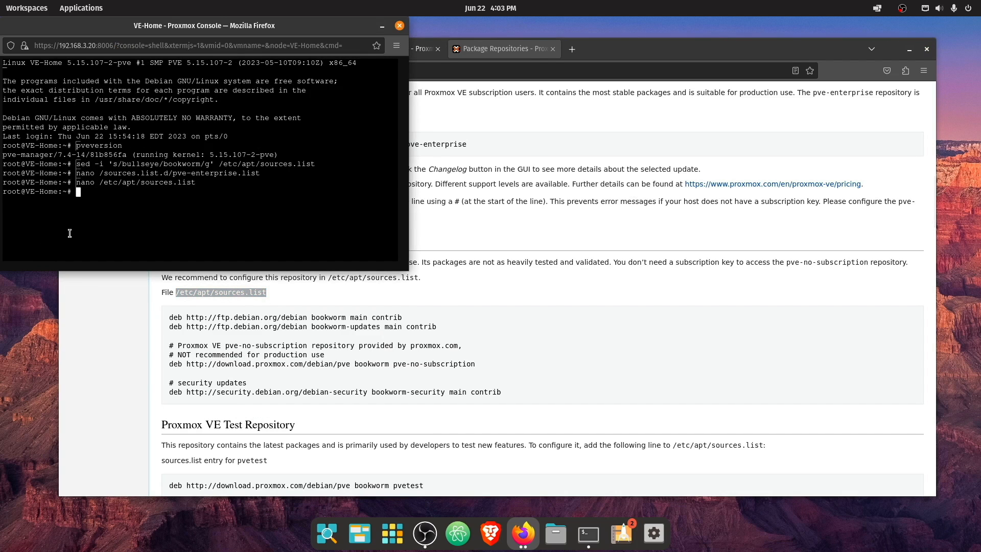
# - Open /etc/apt/sources.list in nano and paste in the copied pve-no-subscription deb line
pyautogui.write('nano /etc/apt/sources.list')
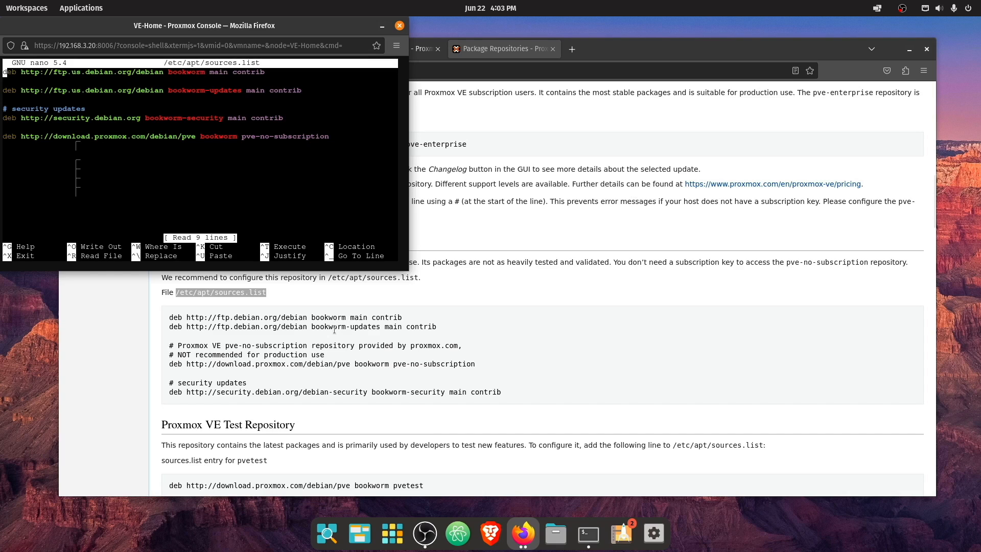
pyautogui.moveTo(420, 337)
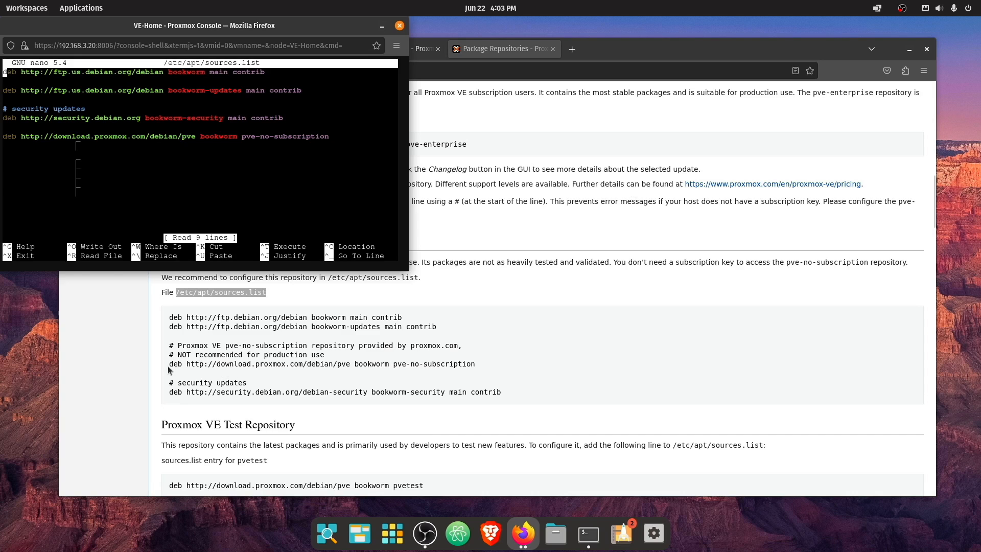
pyautogui.rightClick(321, 364)
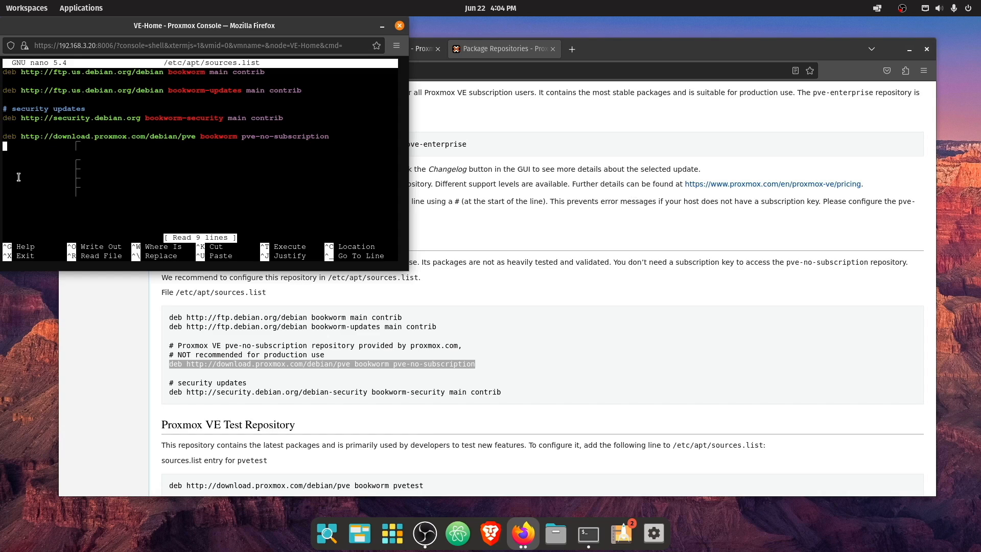
pyautogui.rightClick(19, 178)
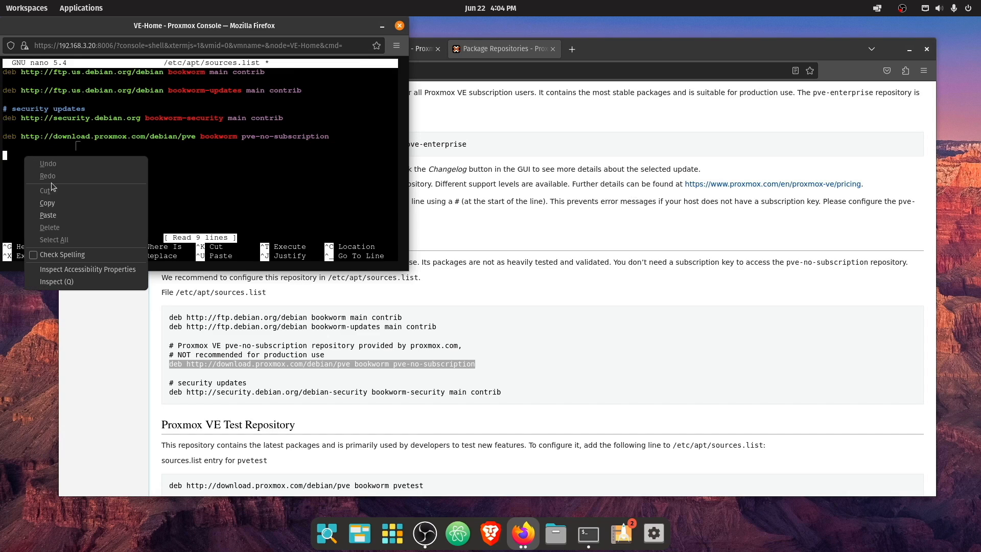
pyautogui.click(47, 215)
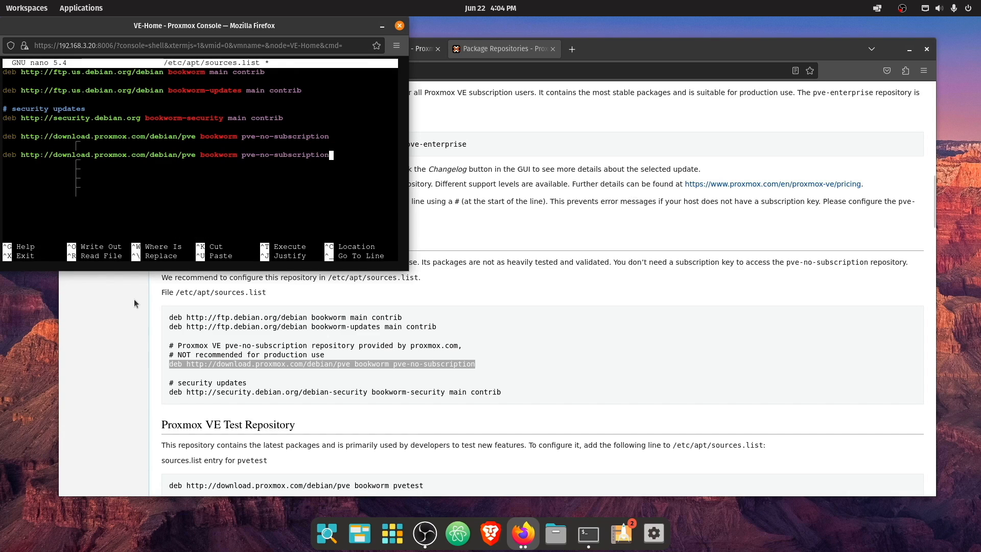
pyautogui.moveTo(268, 404)
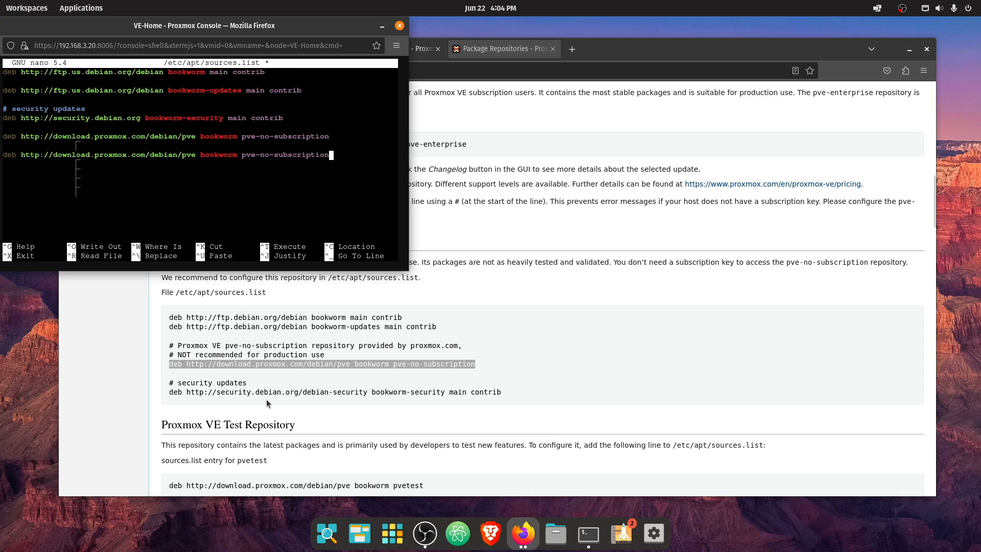
pyautogui.moveTo(278, 400)
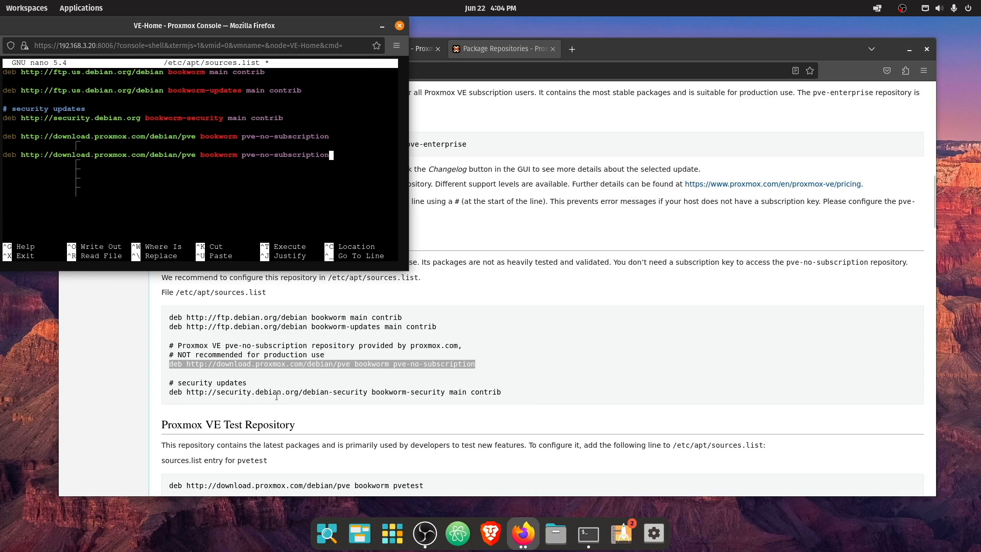
# - Save sources.list and refresh package lists with apt update
pyautogui.press('ctrl+x')
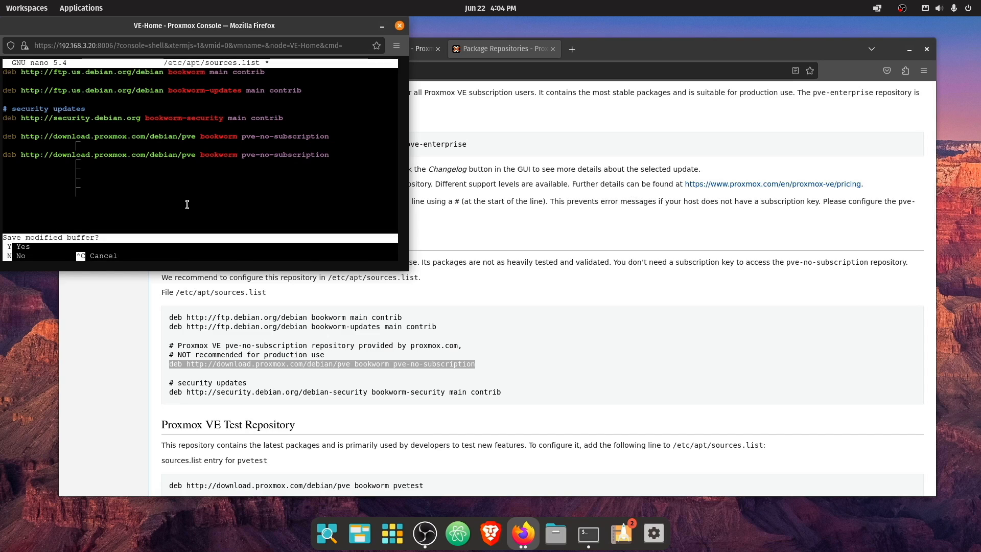
pyautogui.press('y')
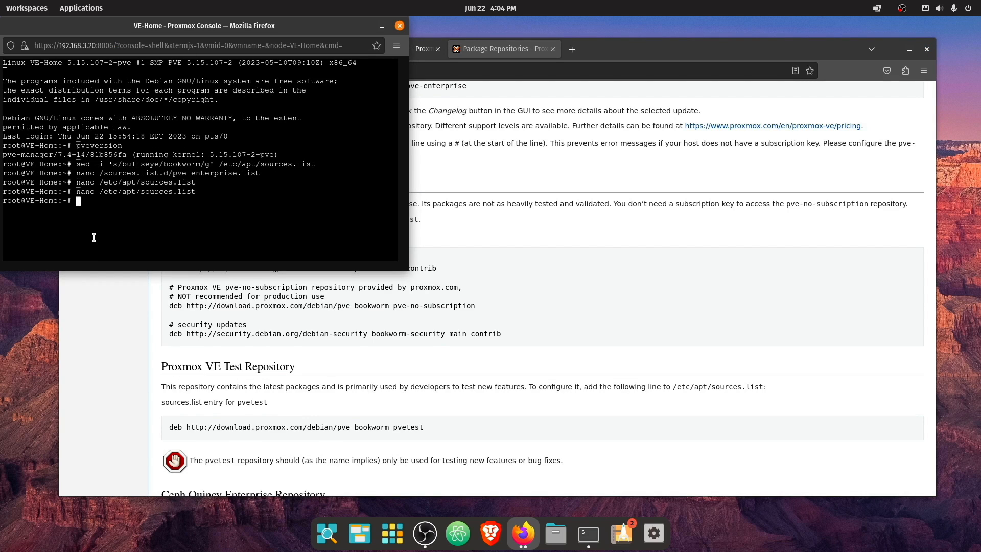
pyautogui.write('apt update')
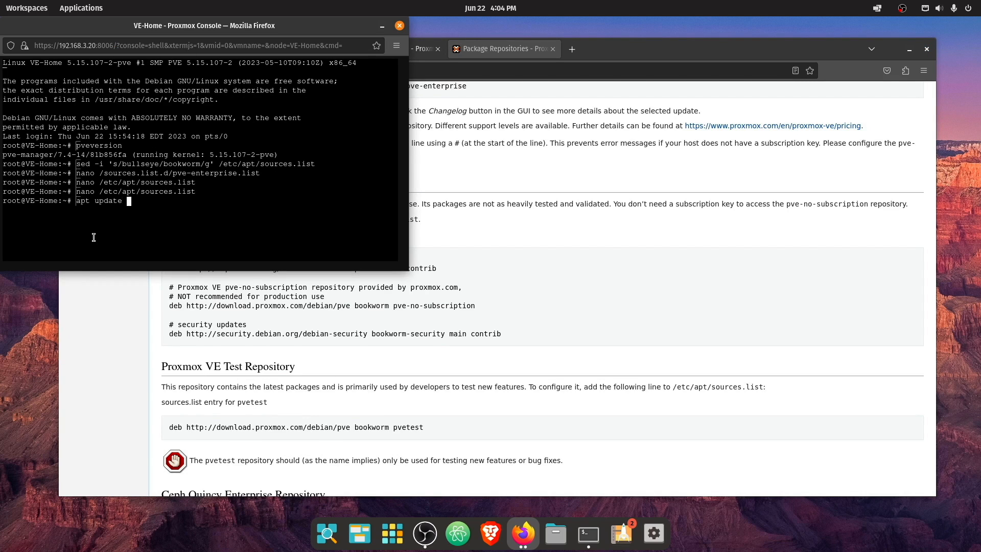
pyautogui.press('Return')
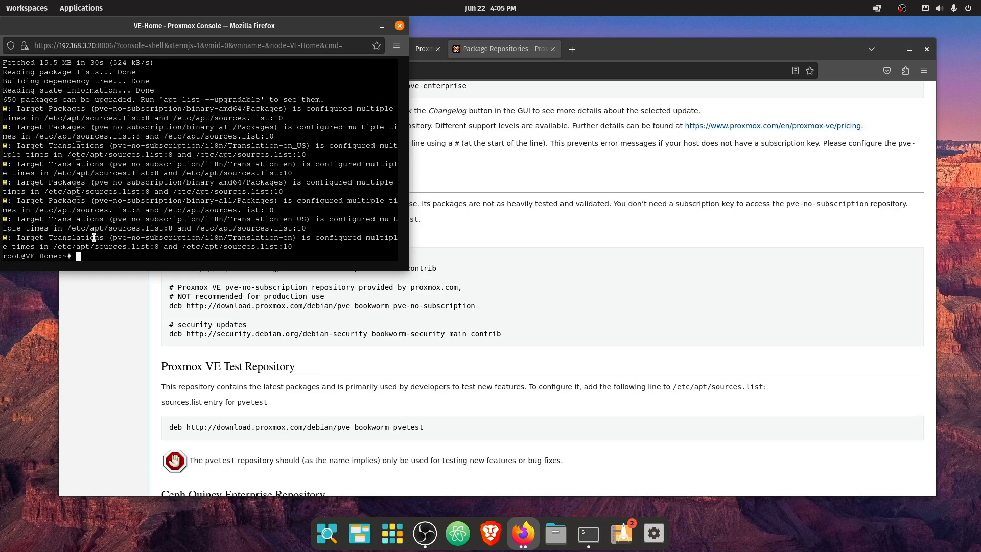
# - Run apt dist-upgrade and keep the current config file by answering N
pyautogui.write('a')
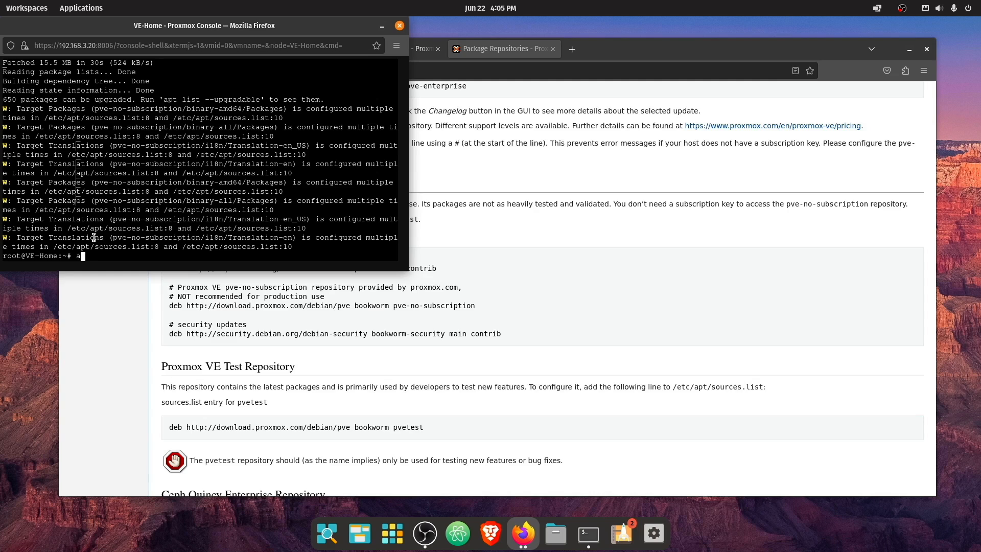
pyautogui.write('pt dist-upgrade -y')
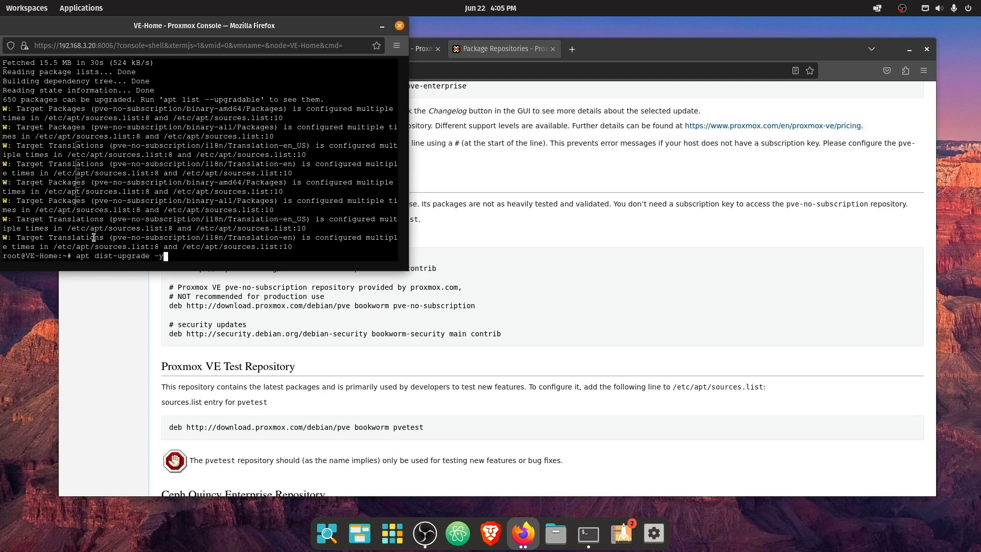
pyautogui.press('Return')
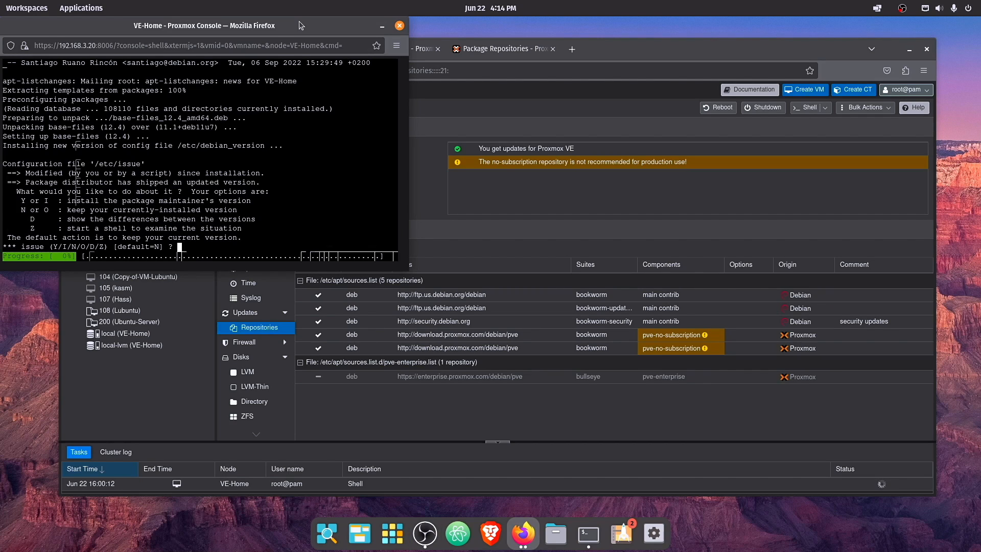
pyautogui.write('n')
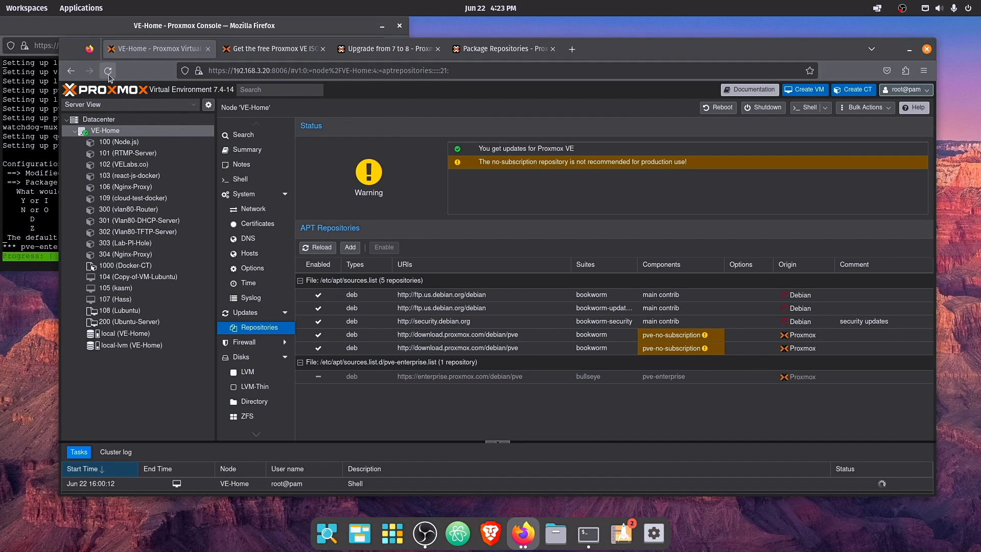
# - Reload the browser page so the web UI shows Virtual Environment 8.0.3
pyautogui.click(108, 70)
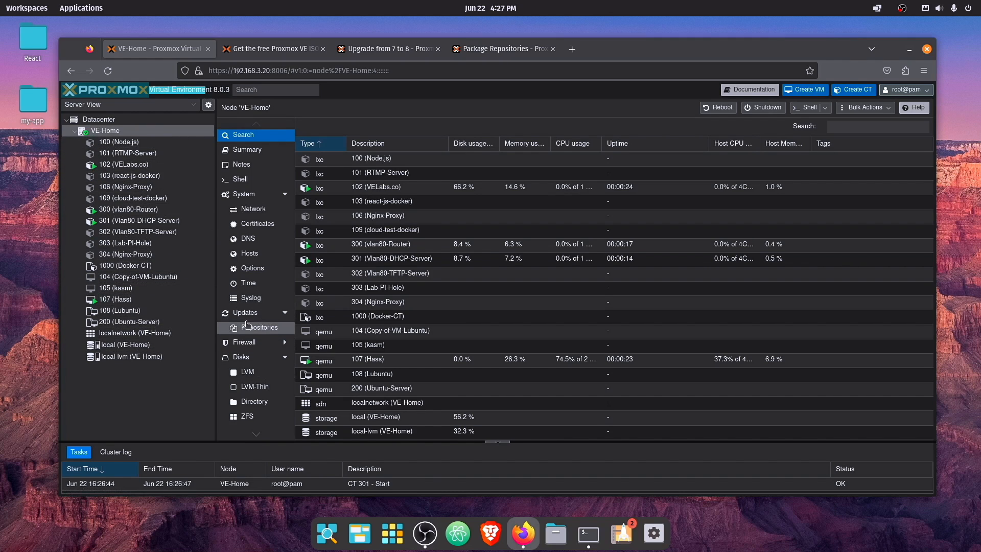
# - Refresh Updates, disable the duplicate pve-no-subscription repository, then refresh Updates again
pyautogui.click(245, 312)
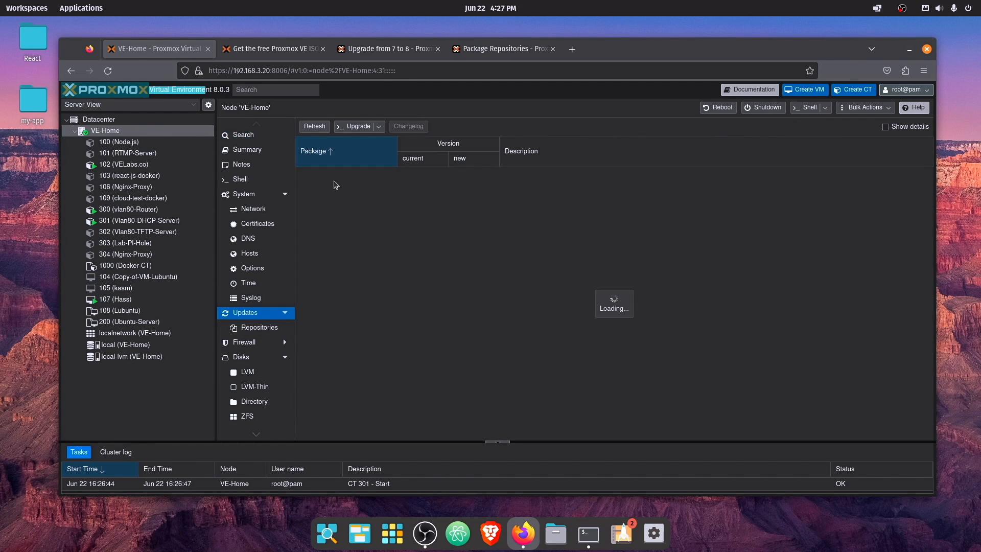
pyautogui.click(315, 126)
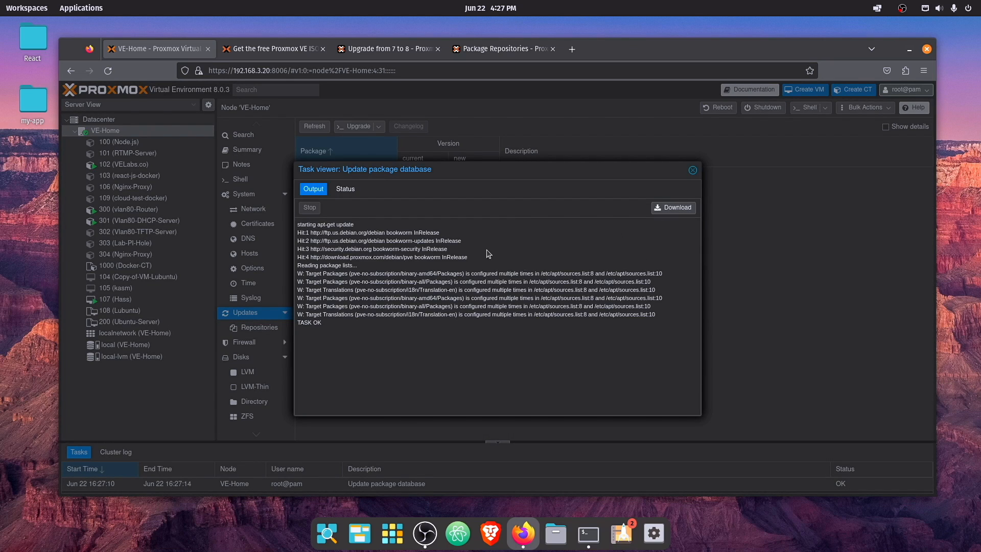
pyautogui.moveTo(692, 170)
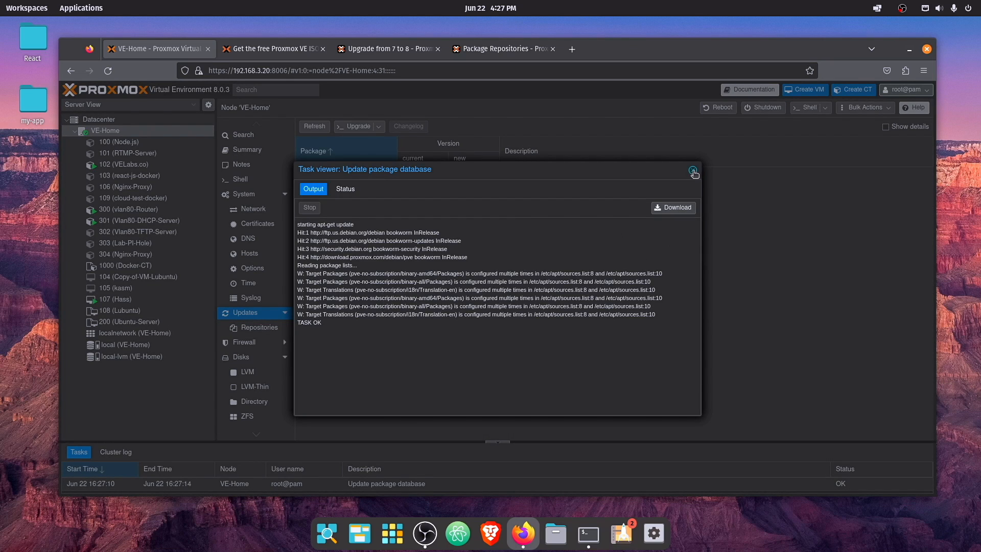
pyautogui.click(693, 170)
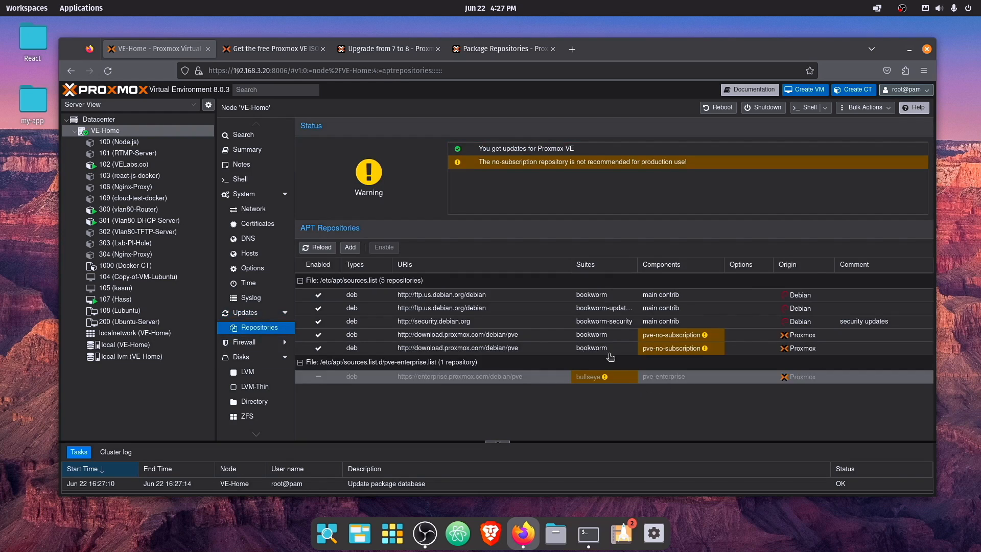
pyautogui.click(457, 348)
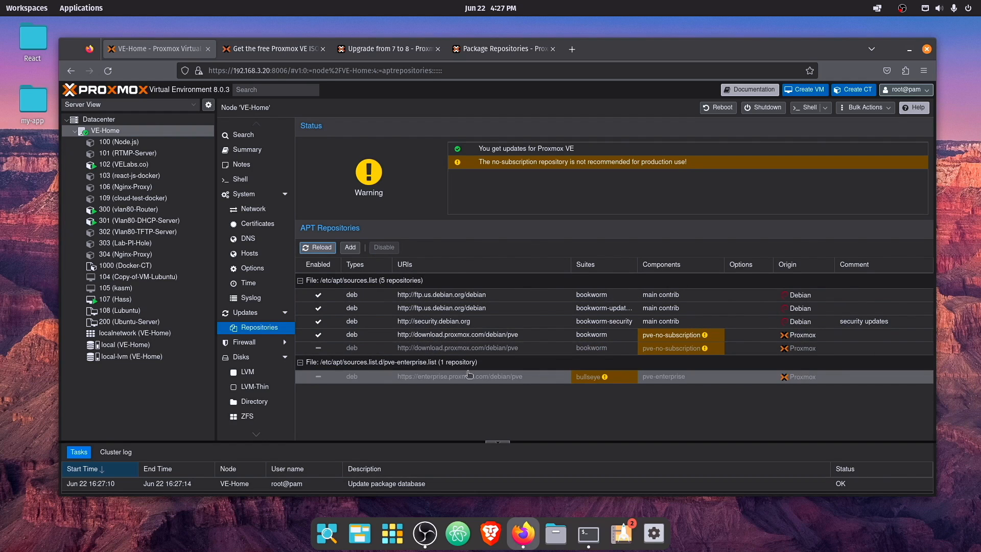
pyautogui.click(245, 312)
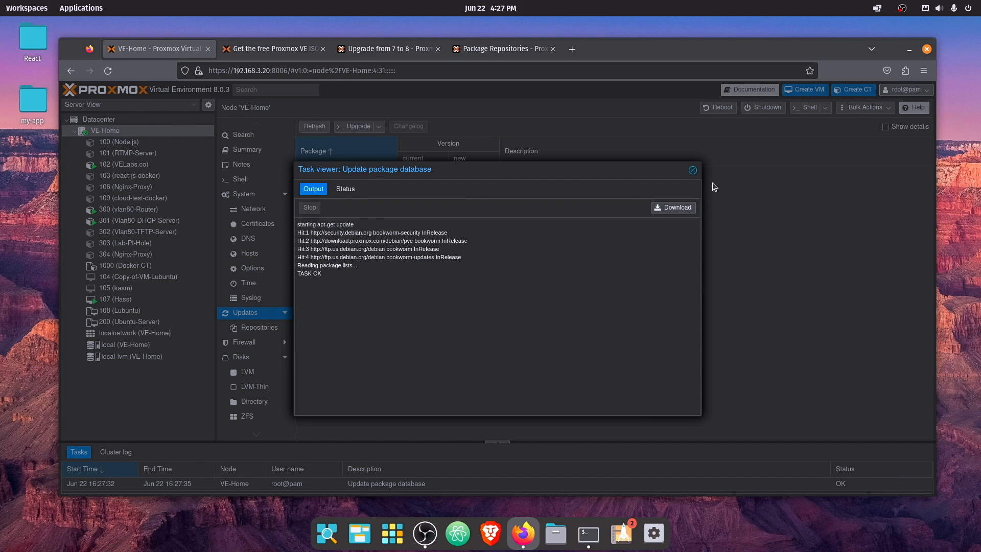
pyautogui.click(692, 169)
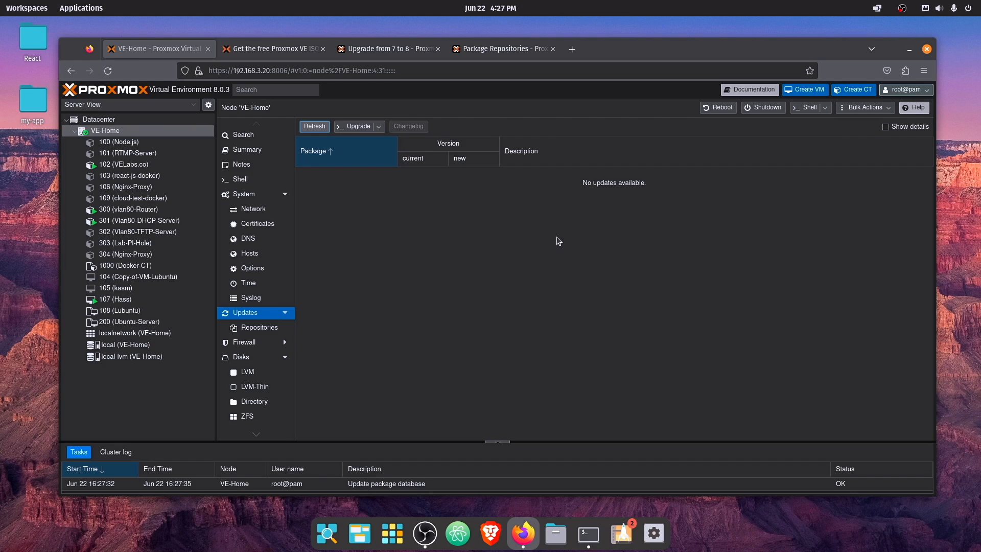
pyautogui.moveTo(511, 245)
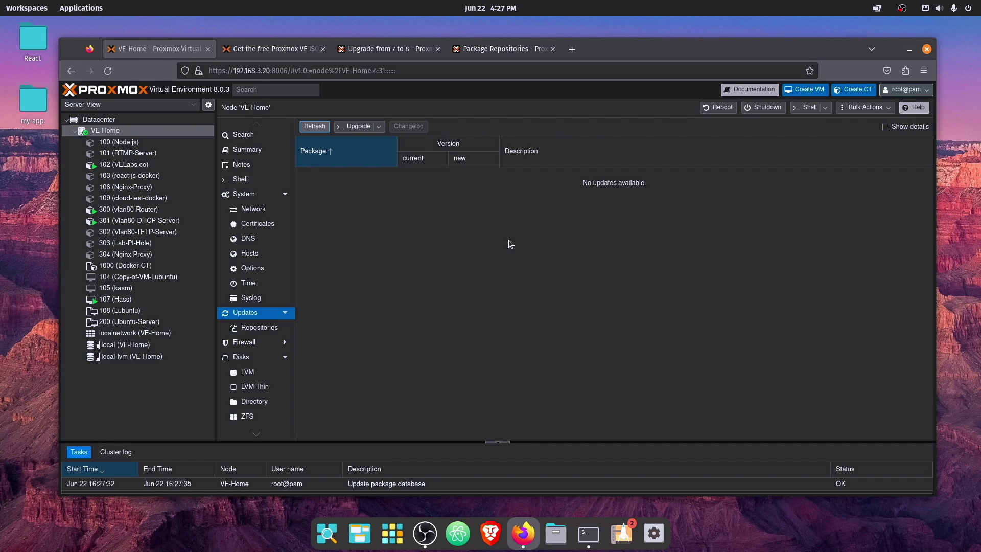
pyautogui.moveTo(489, 242)
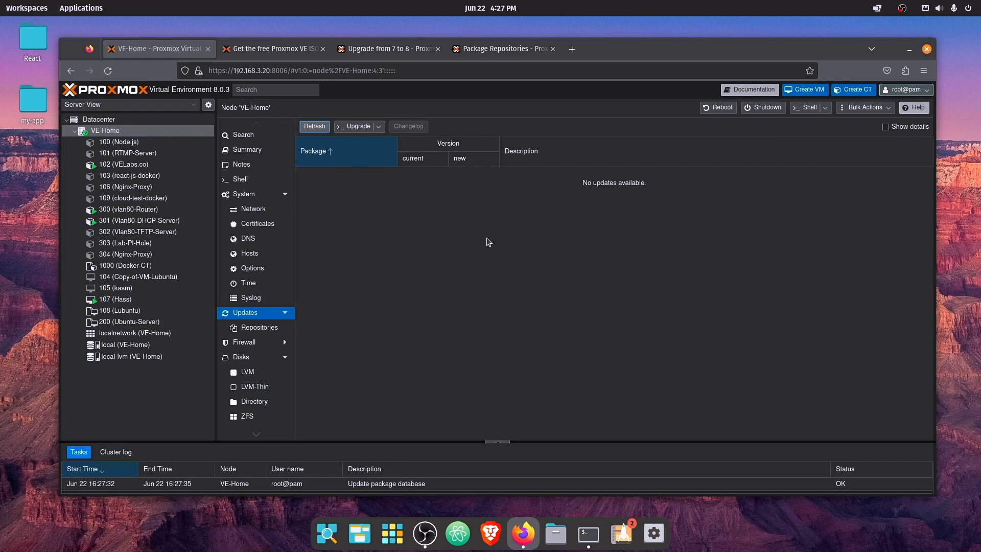
pyautogui.moveTo(421, 268)
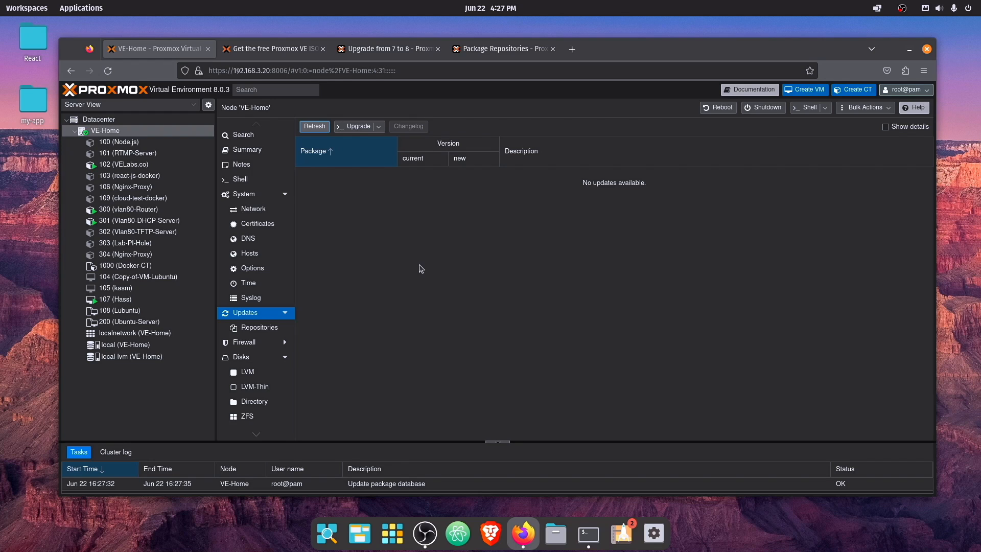
pyautogui.moveTo(426, 281)
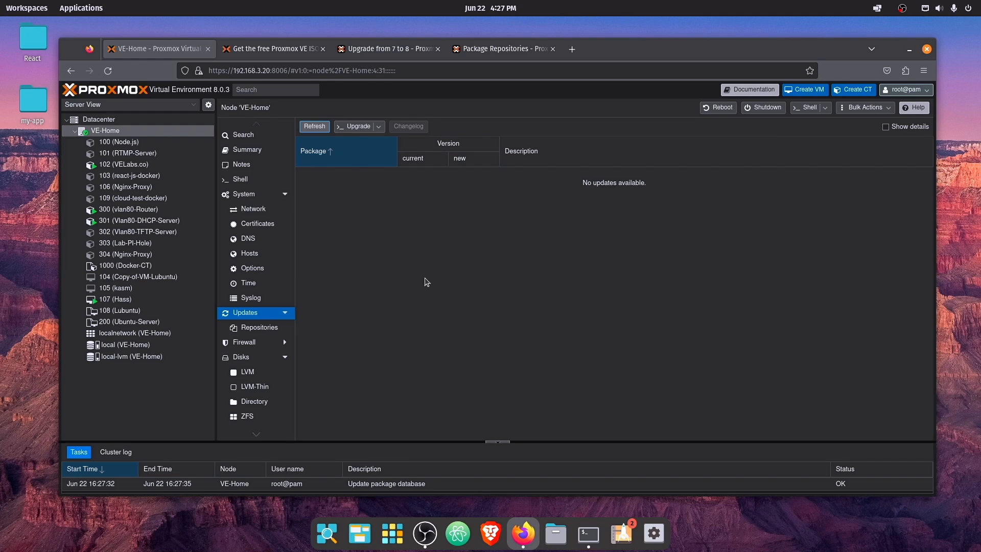